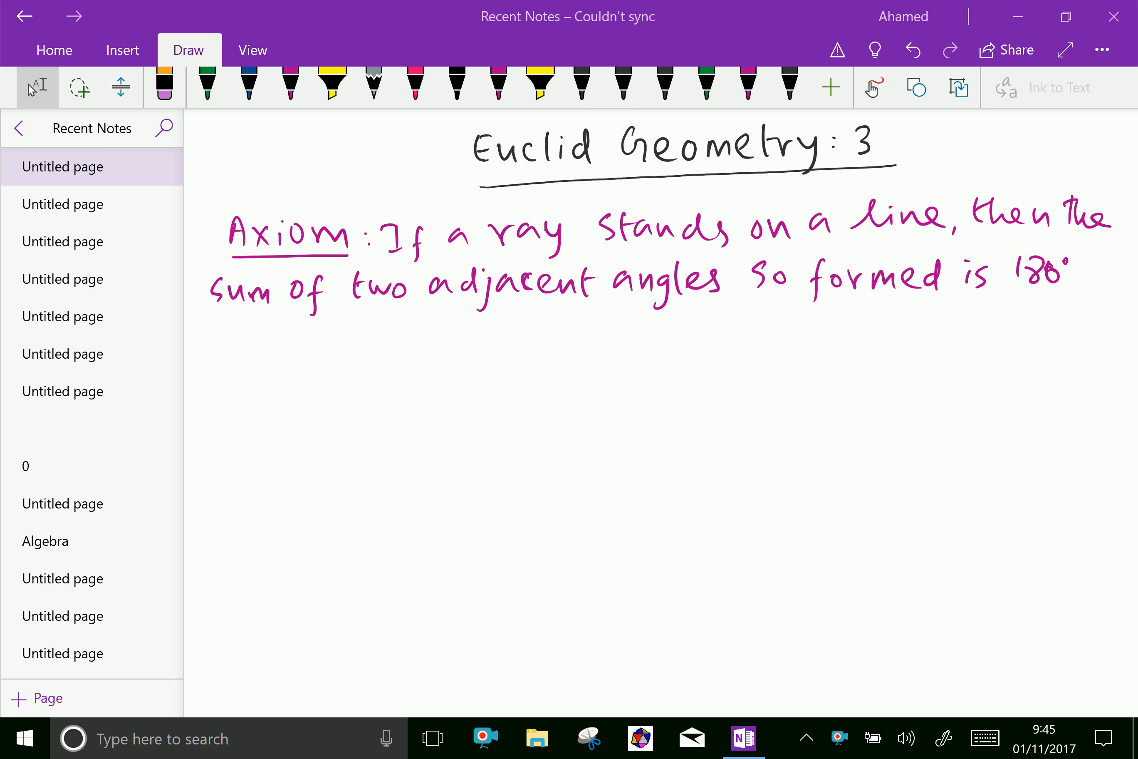
- Ink a small green tick mark just above the Axiom statement
left_click(207, 86)
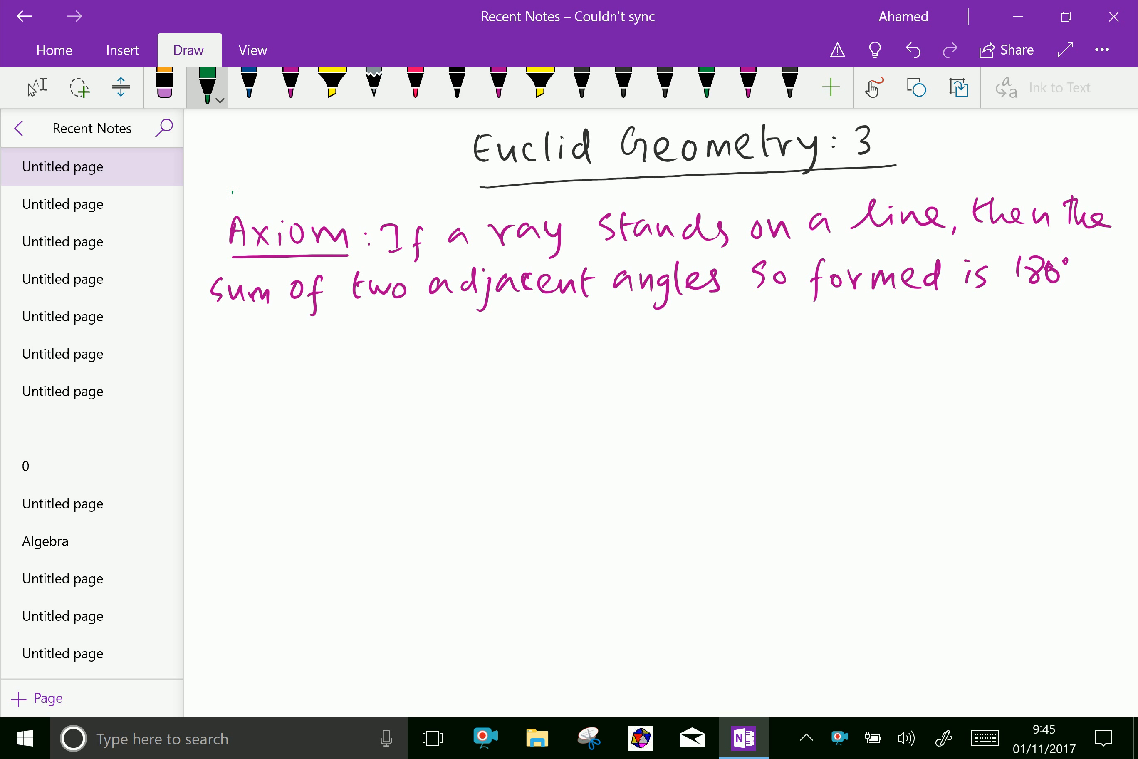
left_click_drag(232, 196, 261, 178)
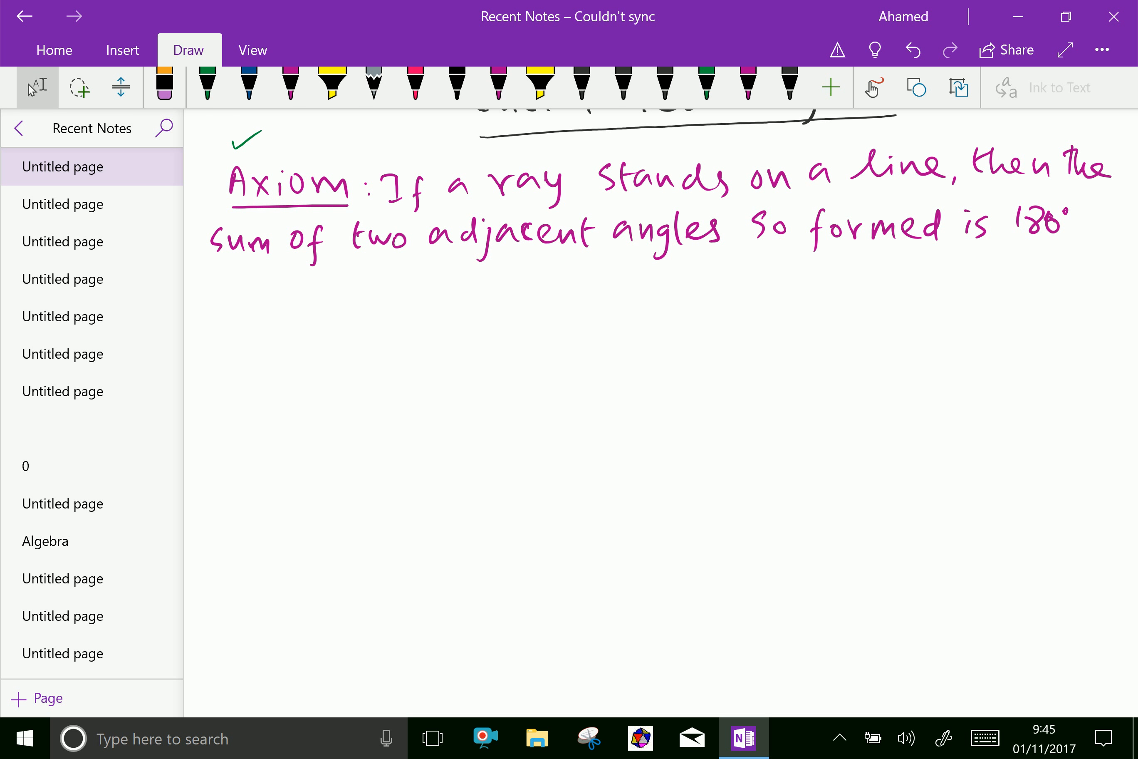
- Draw the green double-arrowed line and label its ends A and B
left_click(207, 88)
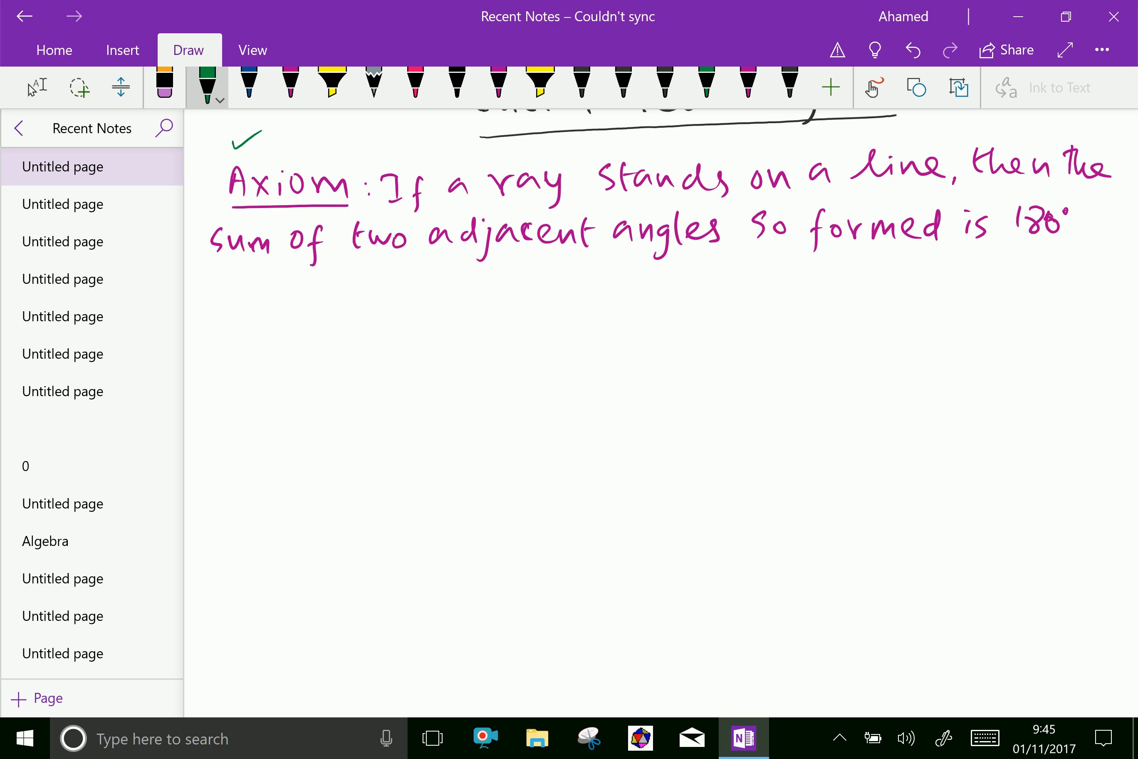
left_click_drag(363, 426, 652, 414)
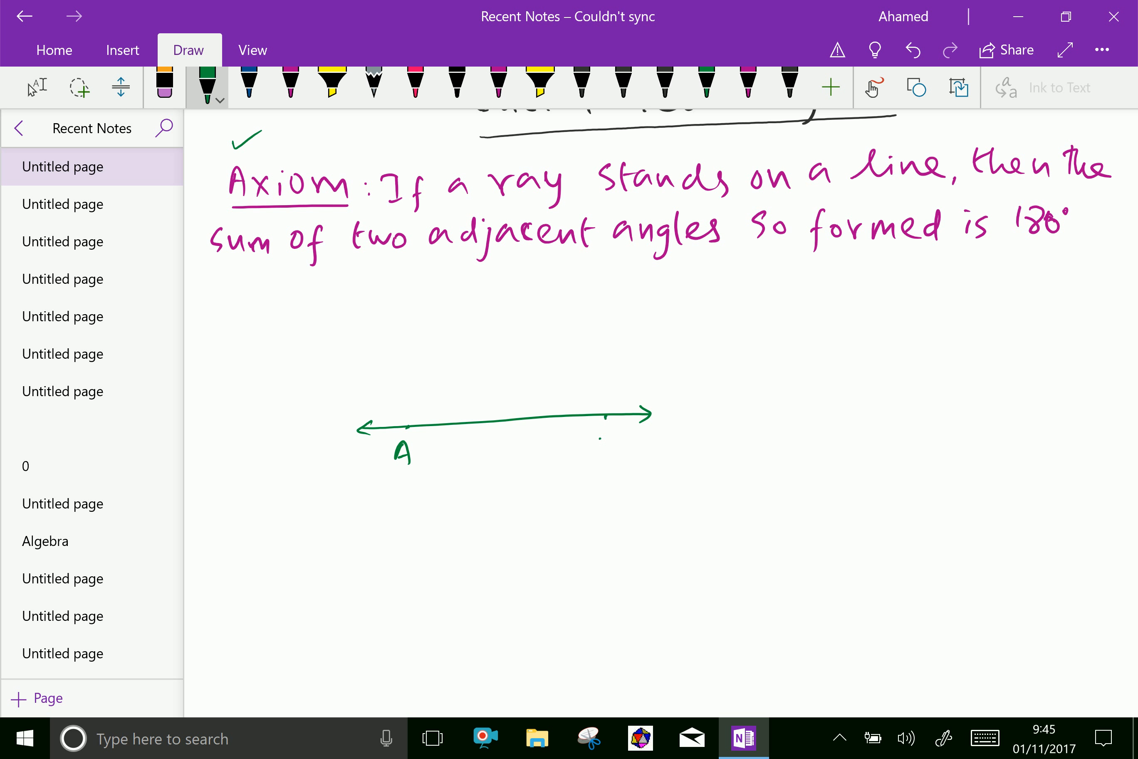
type("B")
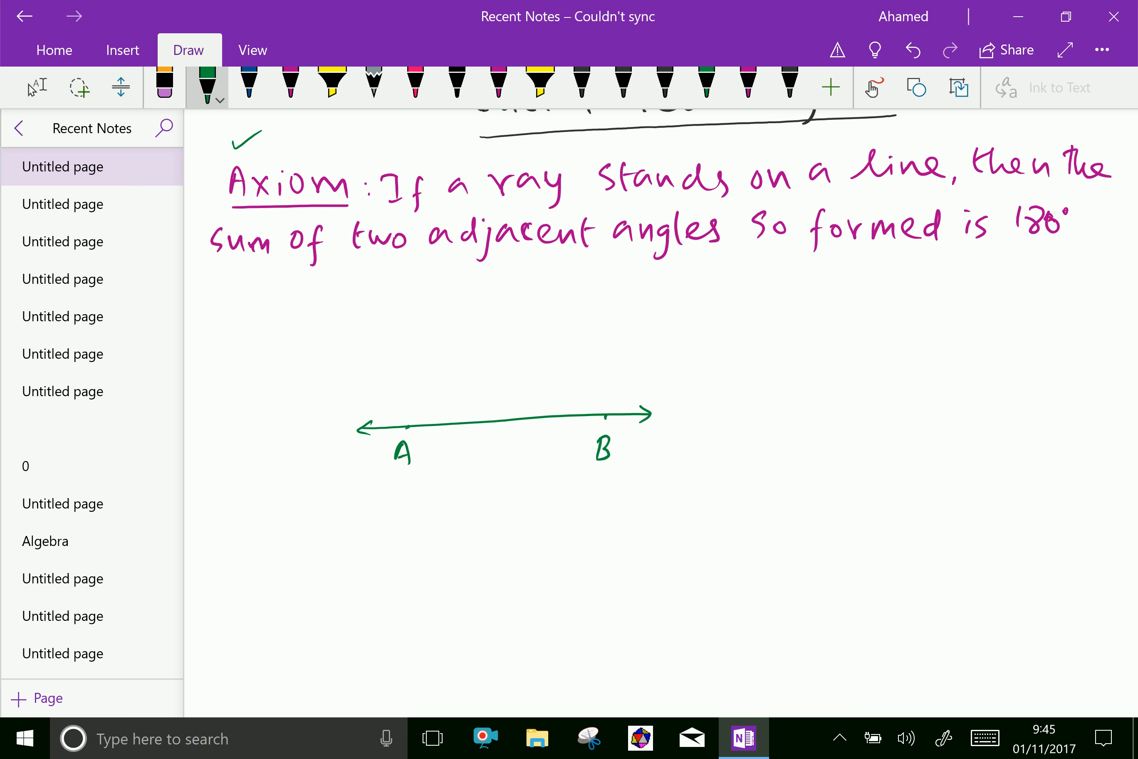
- Draw blue ray OC from point O and mark angles AOC and COB with arcs
left_click(248, 85)
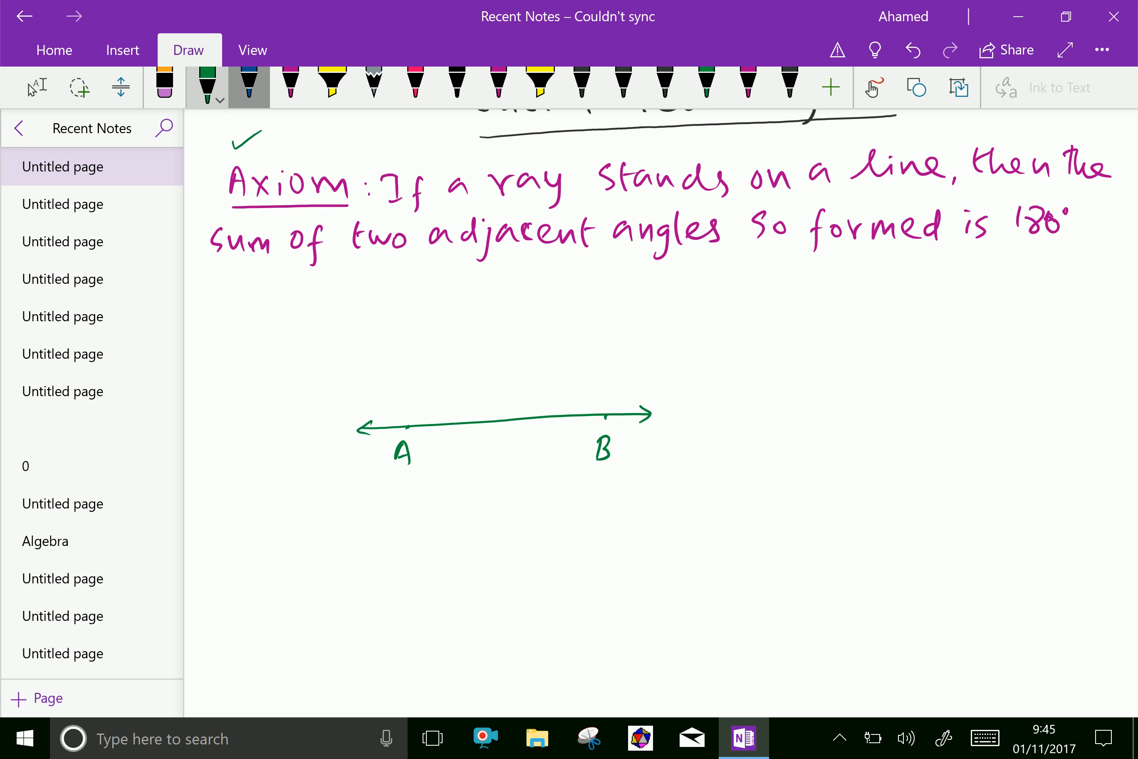
left_click(248, 82)
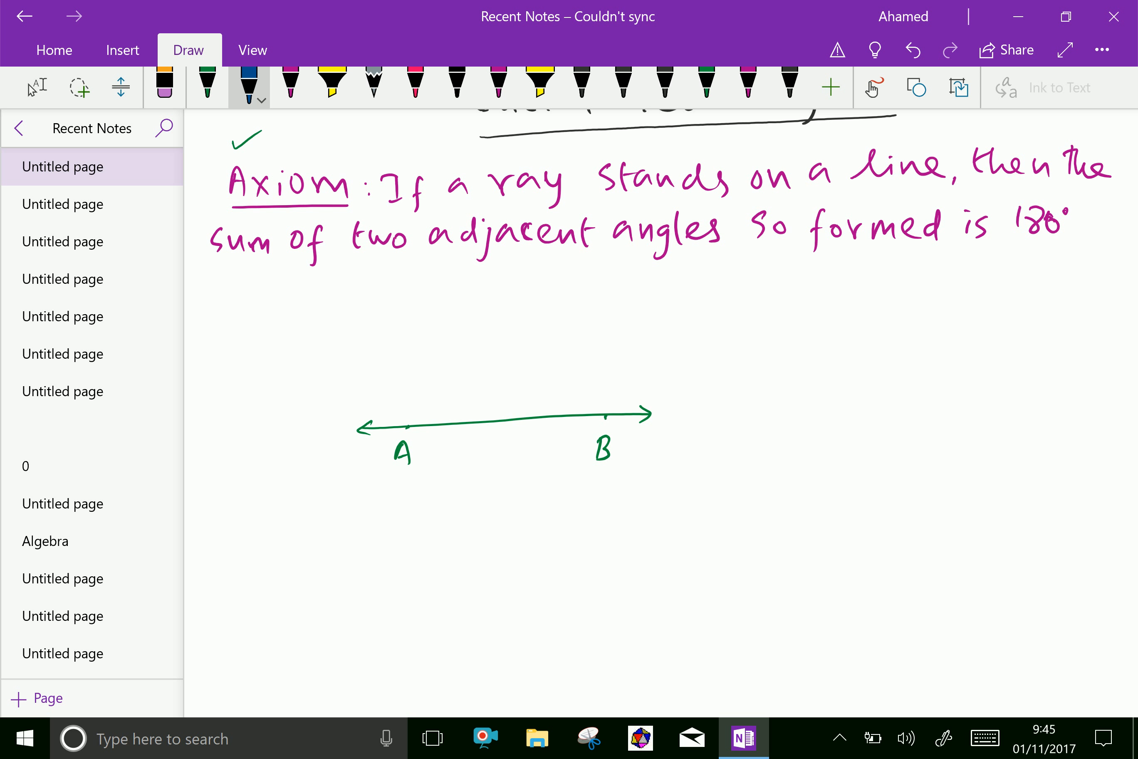
left_click_drag(509, 417, 637, 311)
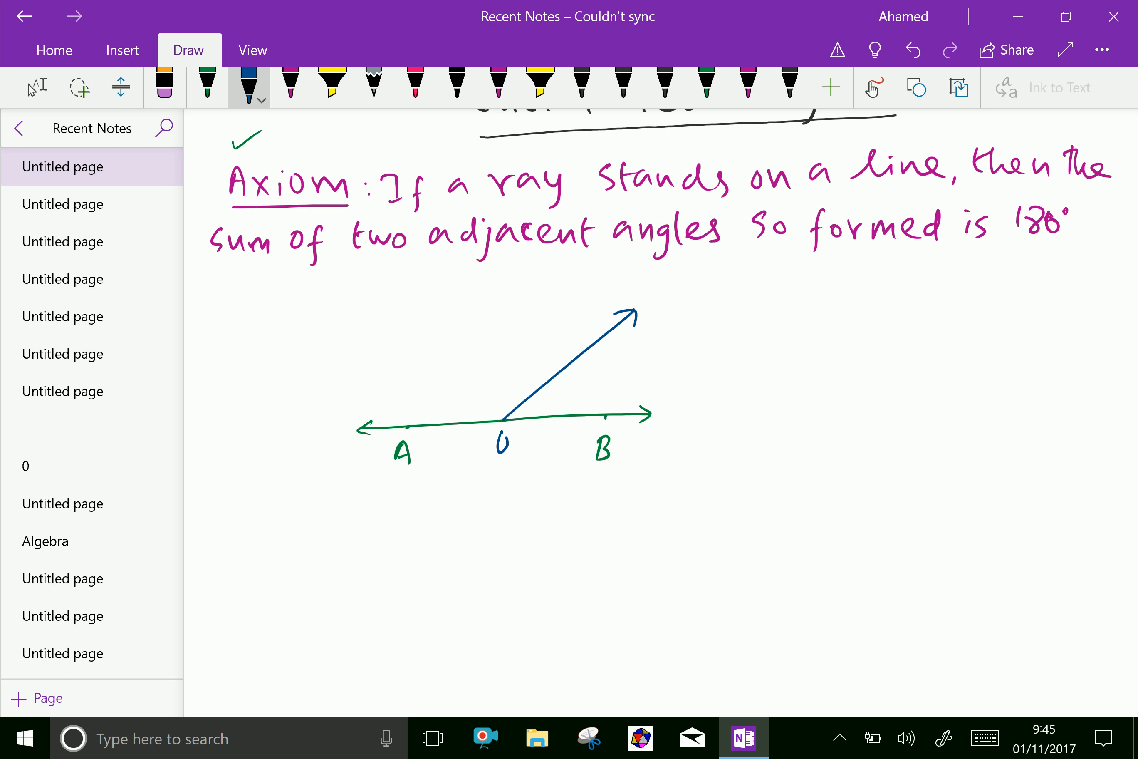
type("C")
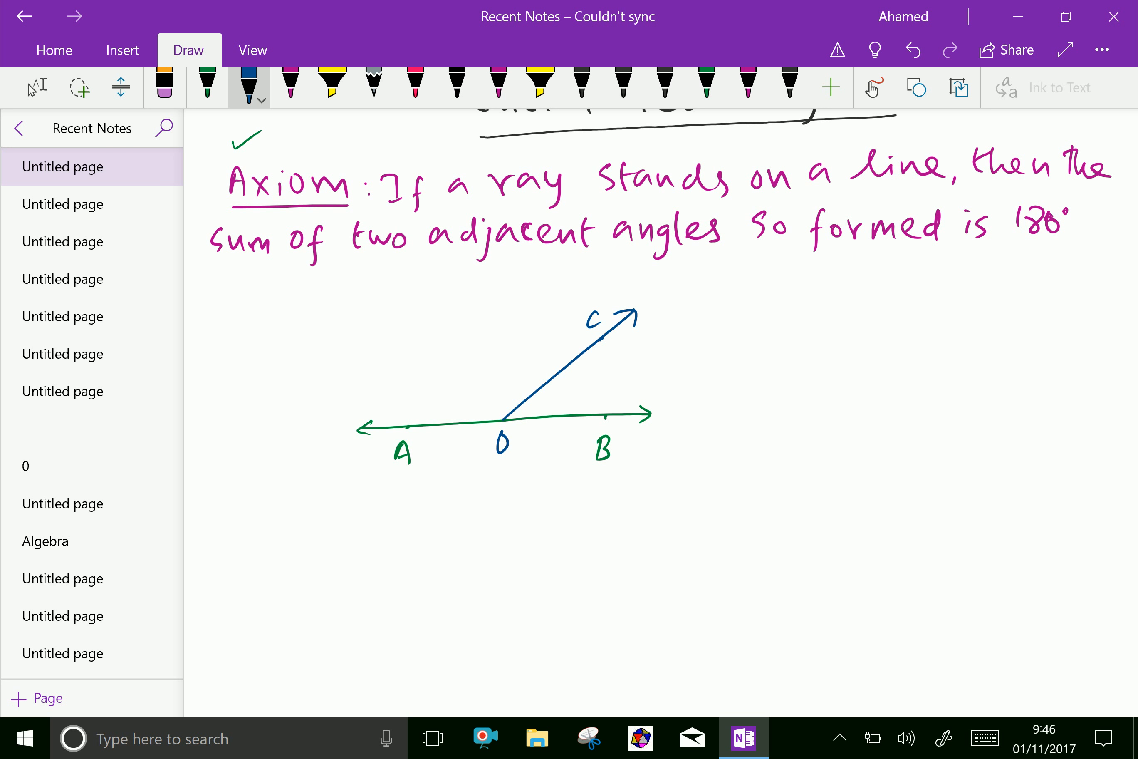
left_click_drag(475, 418, 519, 402)
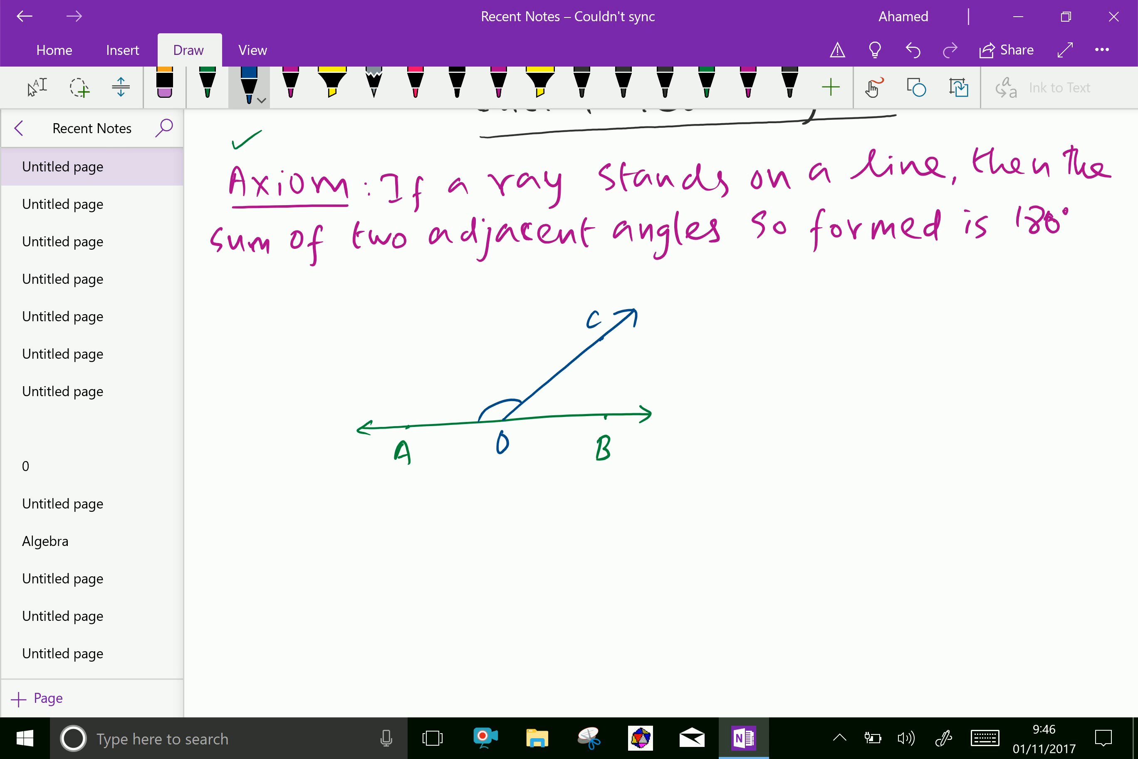
left_click_drag(537, 392, 555, 417)
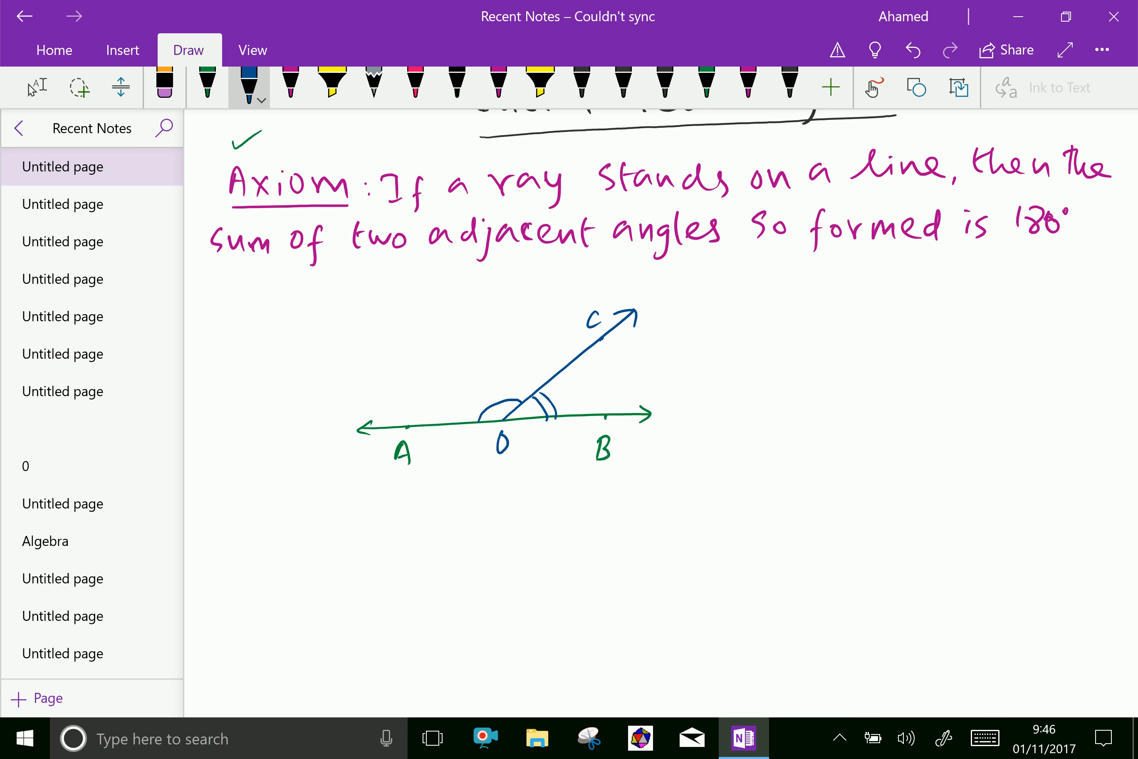
- Write the equation ∠AOC + ∠COB = 180° beside the diagram
left_click_drag(751, 291, 733, 327)
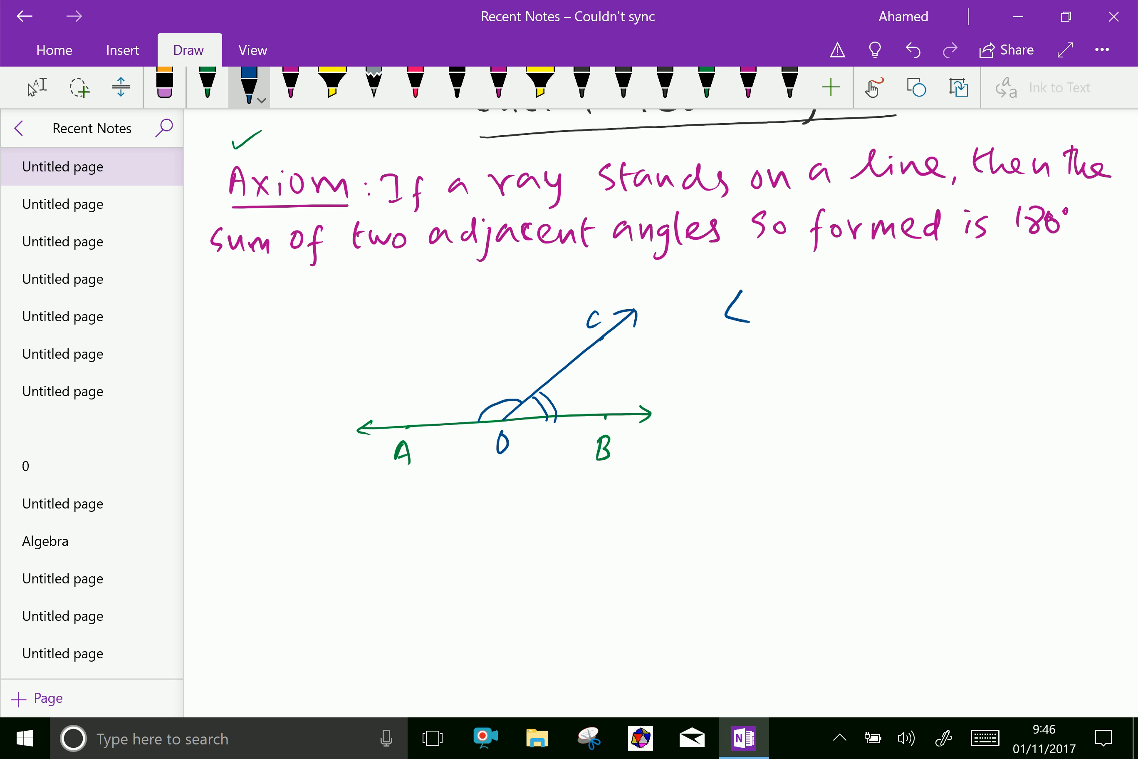
left_click_drag(755, 301, 805, 309)
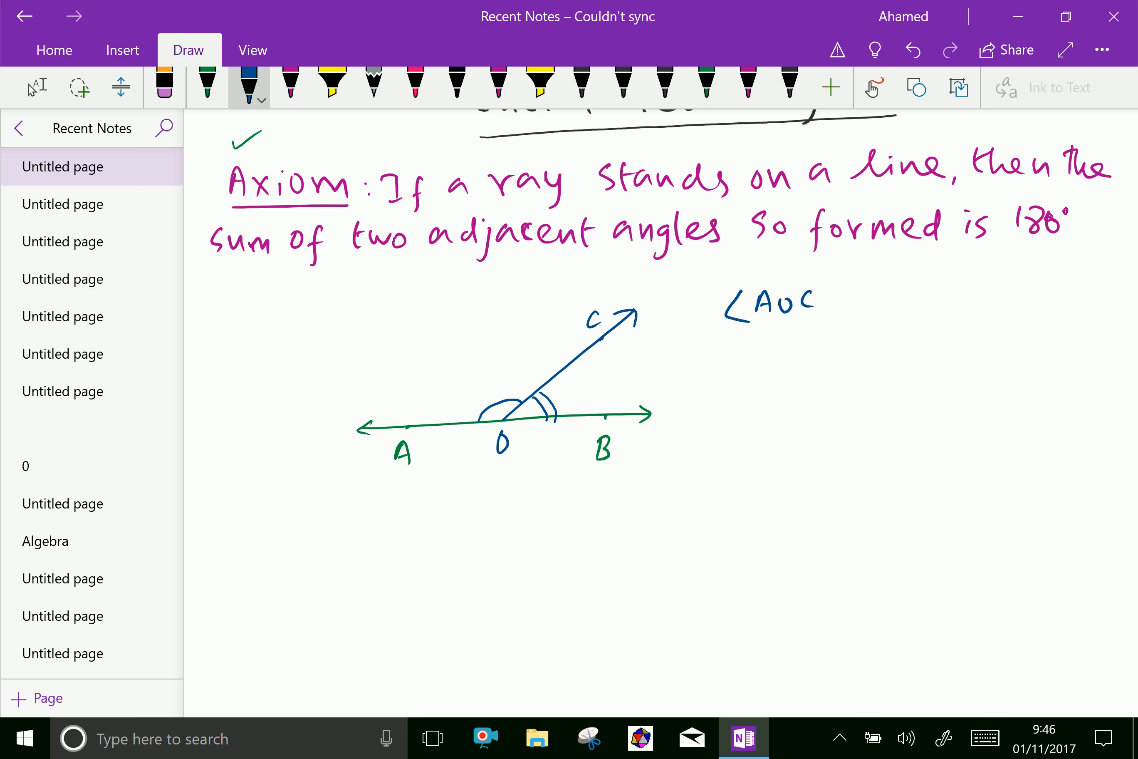
left_click_drag(828, 320, 853, 290)
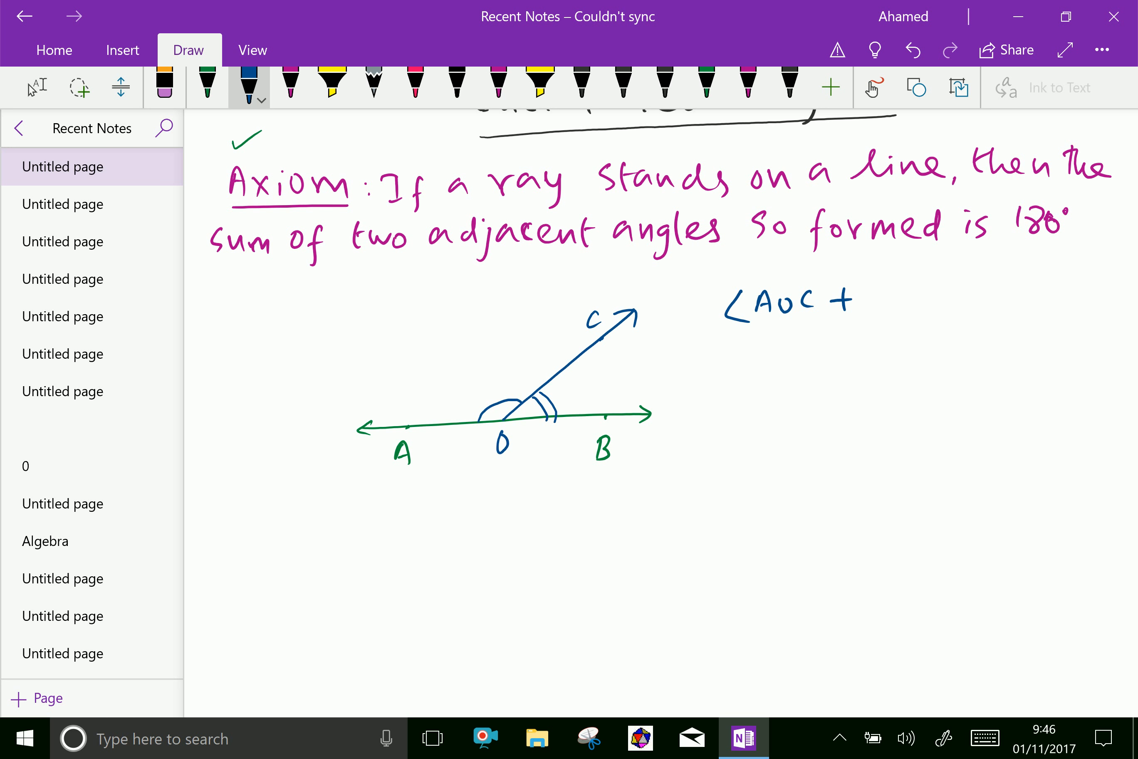
left_click_drag(860, 298, 900, 297)
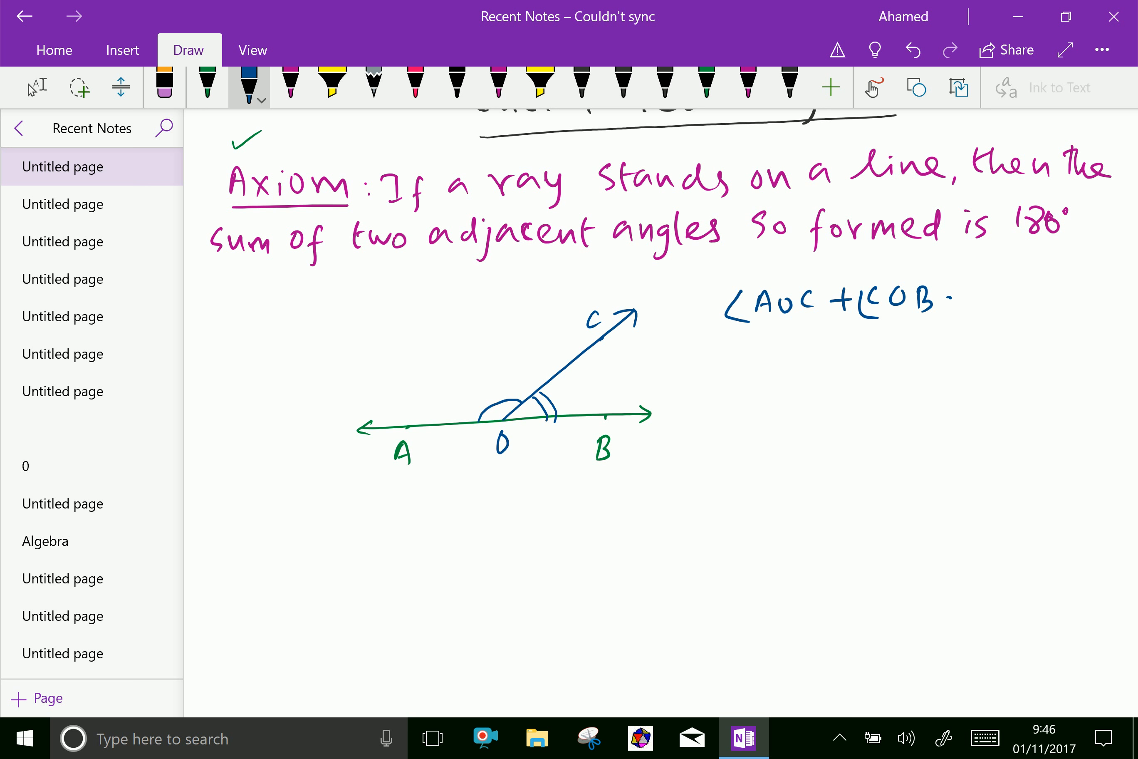
left_click_drag(958, 298, 1045, 298)
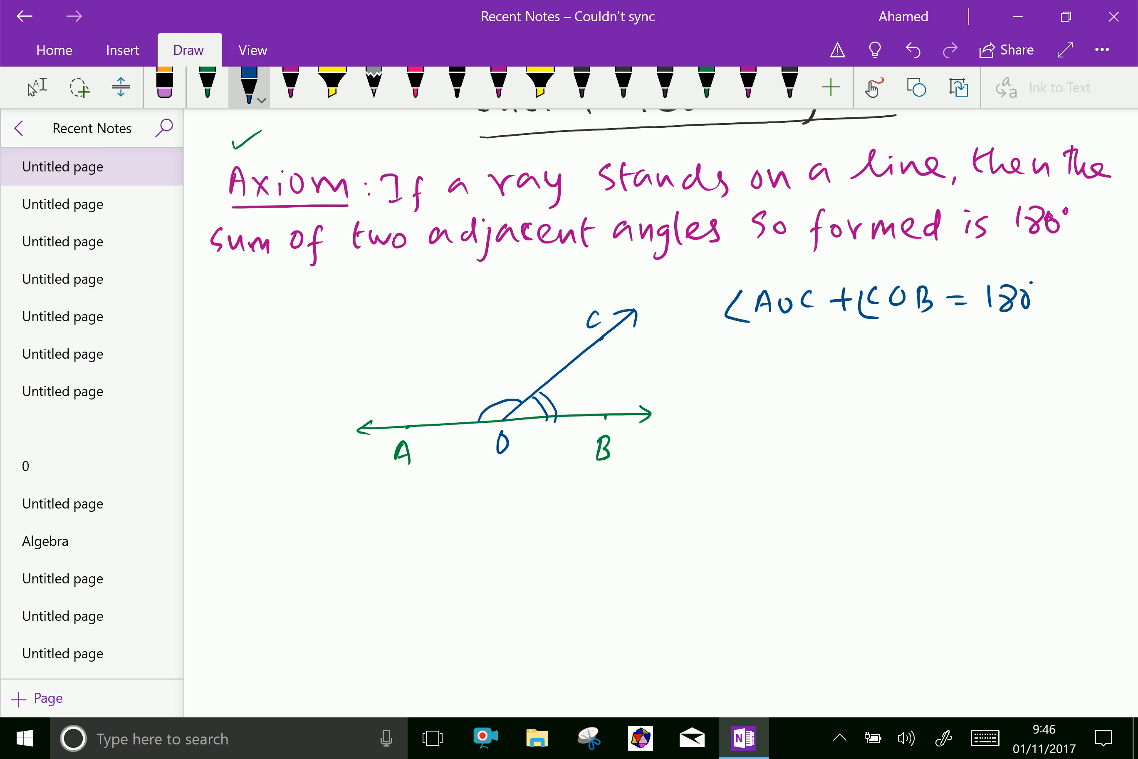
left_click(1049, 298)
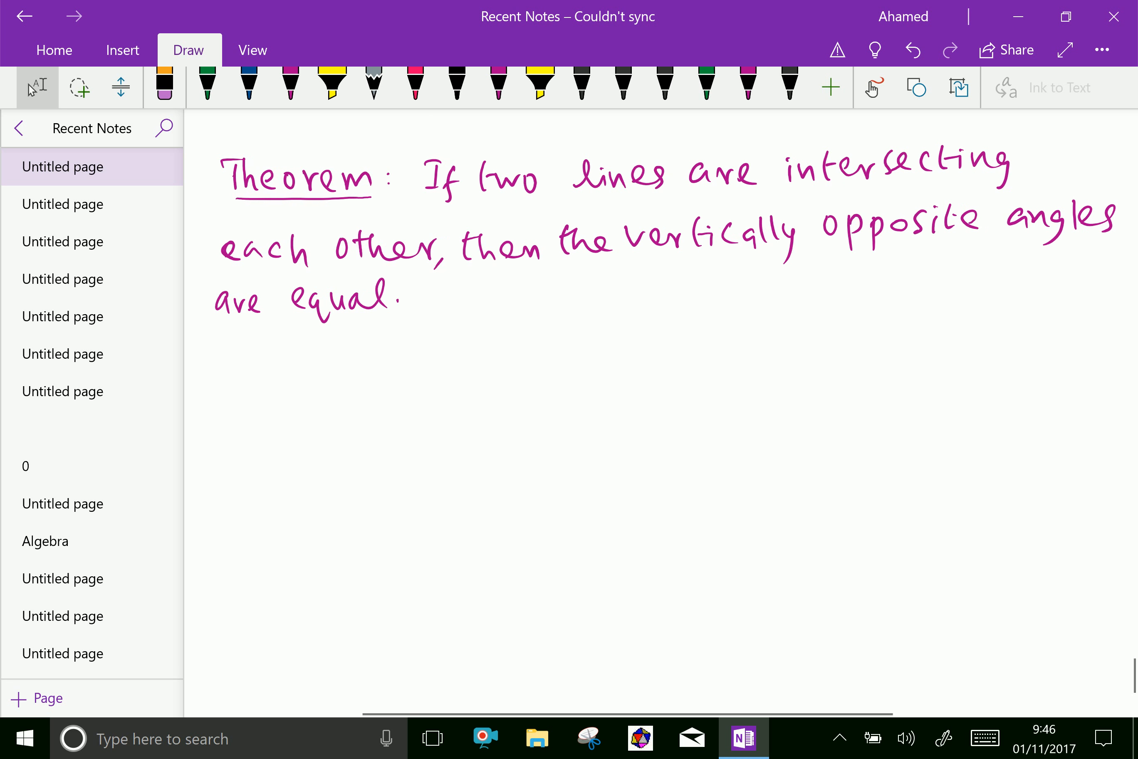
- Switch to blue ink to begin the Given heading under the theorem
left_click(249, 86)
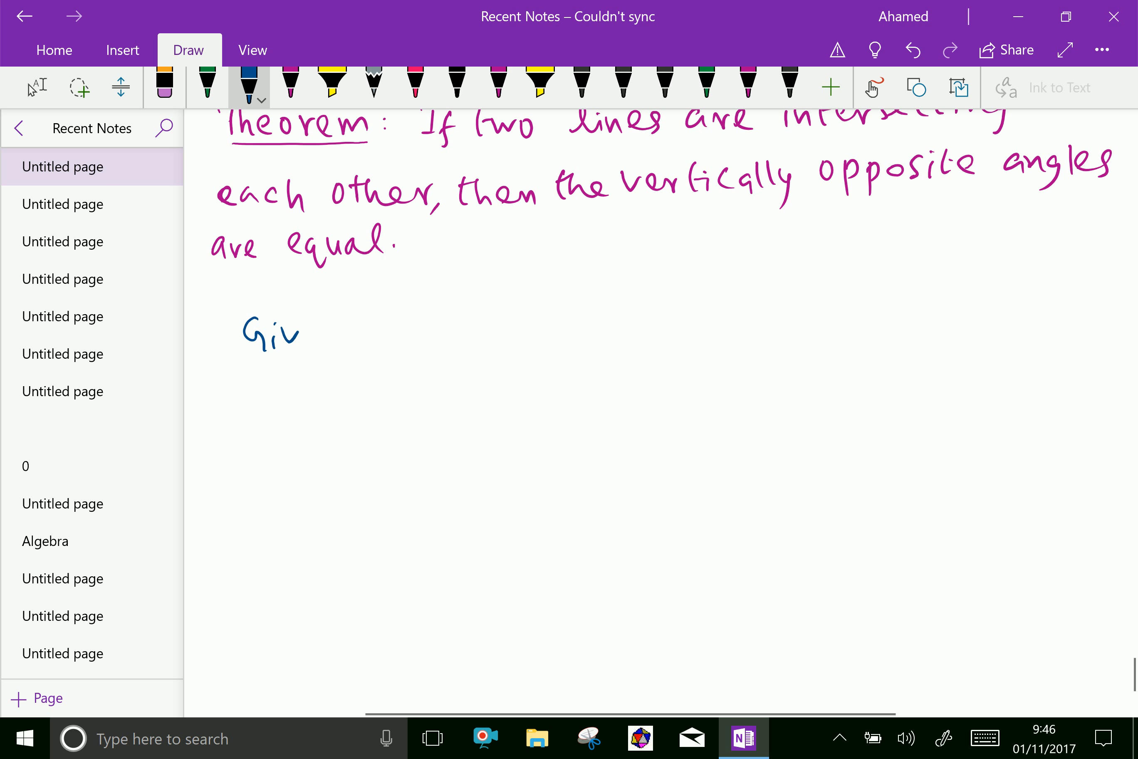
- Finish 'Given' and draw intersecting arrowed lines labelled A, B, C, D
left_click_drag(298, 341, 341, 333)
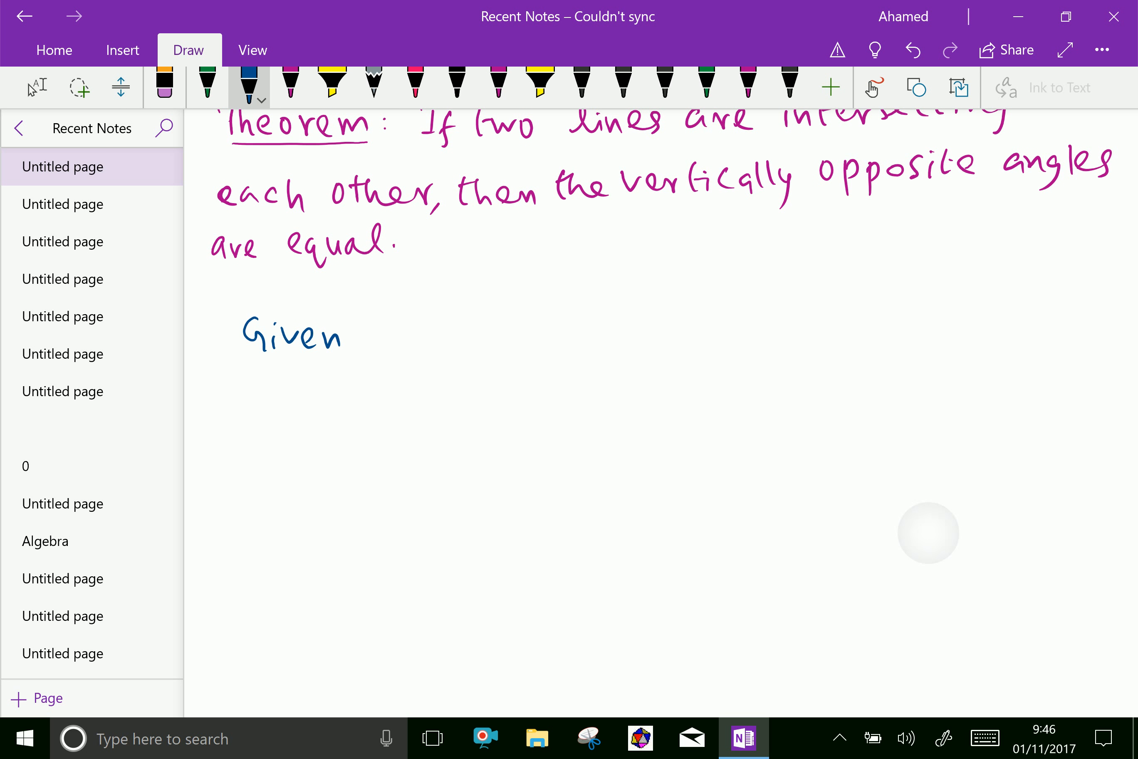
left_click_drag(762, 287, 948, 425)
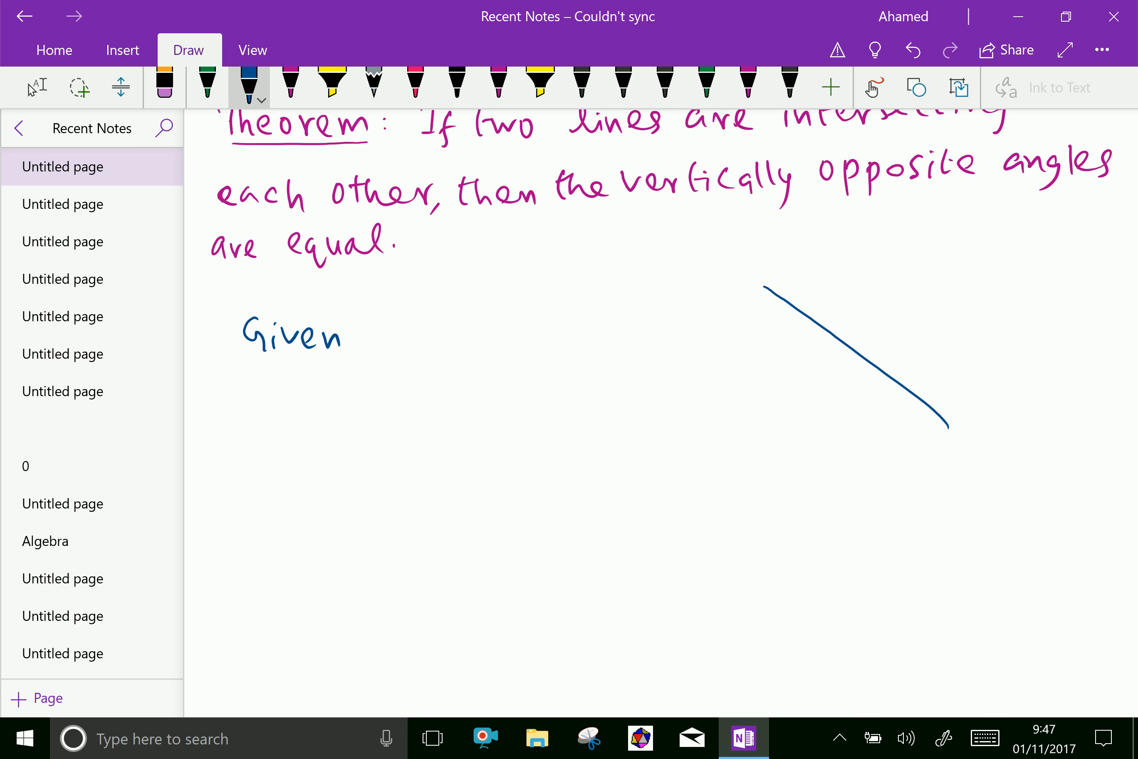
left_click_drag(730, 420, 969, 285)
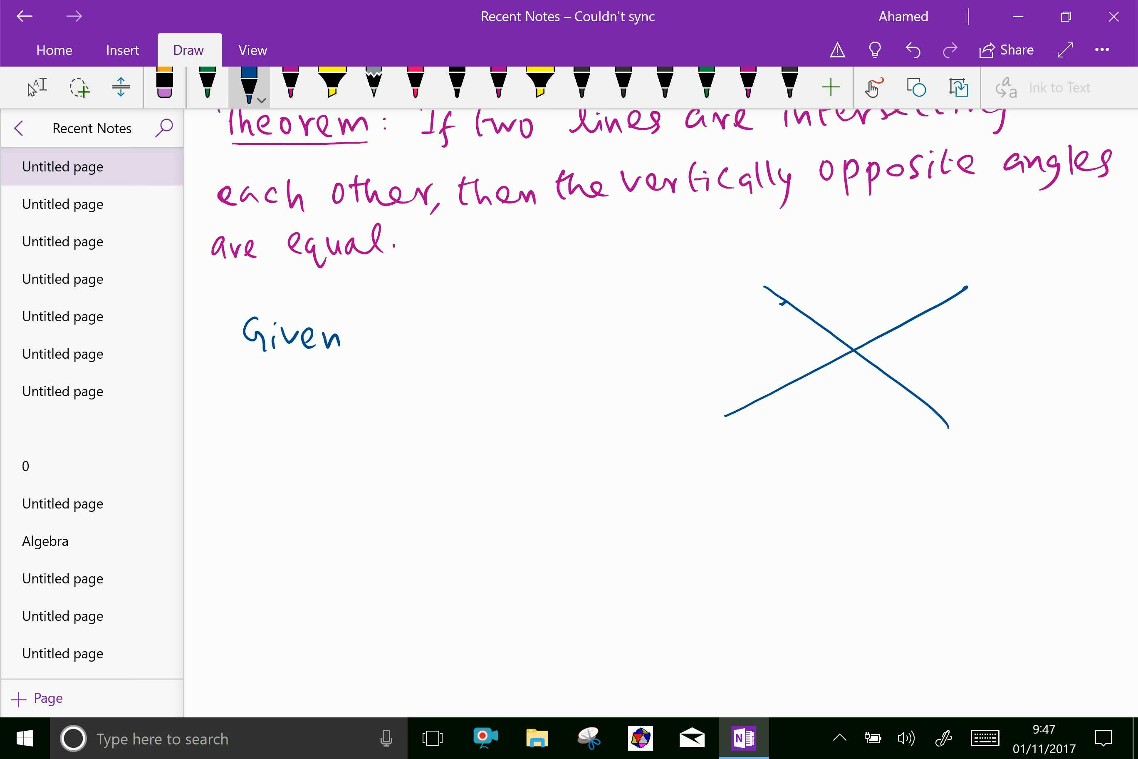
left_click_drag(770, 276, 777, 333)
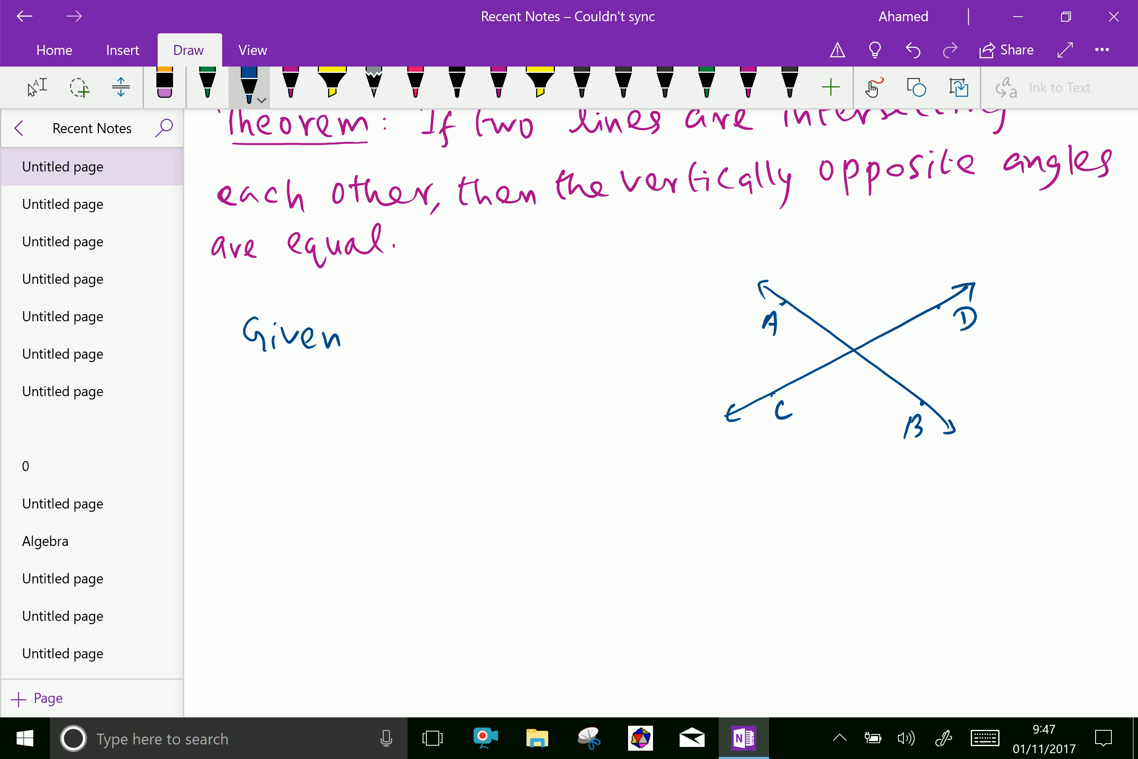
- Mark the angles at the intersection with arcs and switch to green ink
left_click_drag(839, 352, 867, 352)
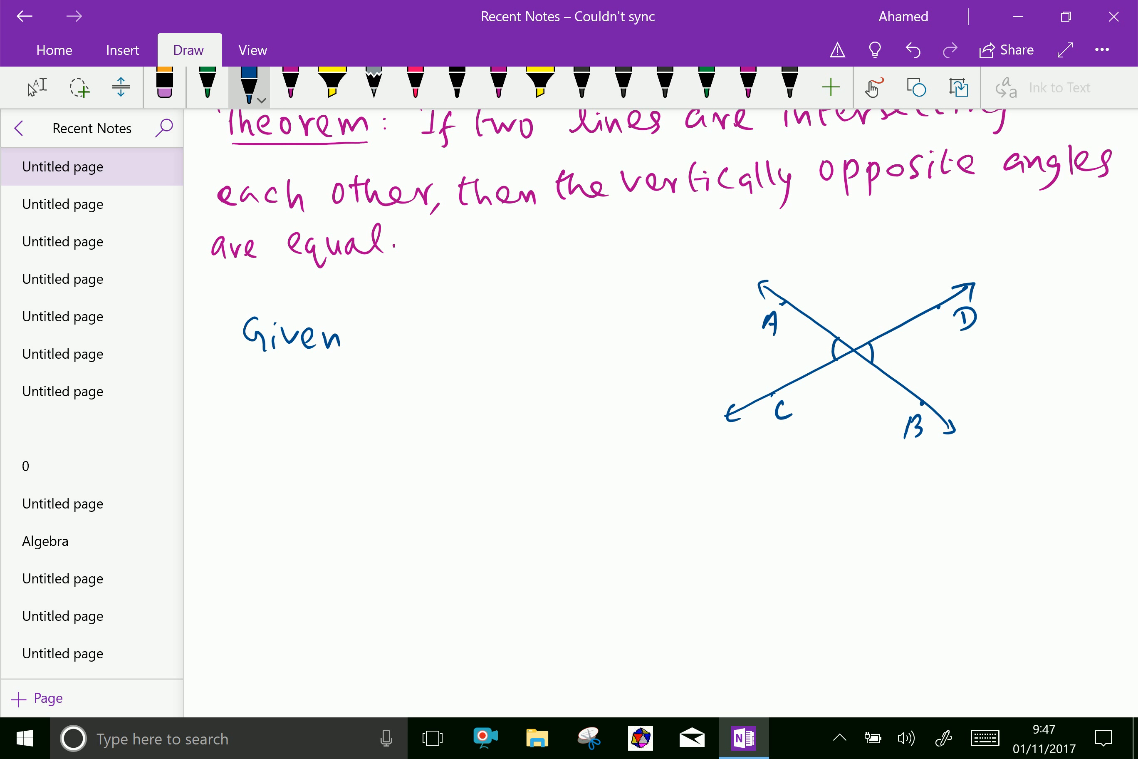
left_click(206, 83)
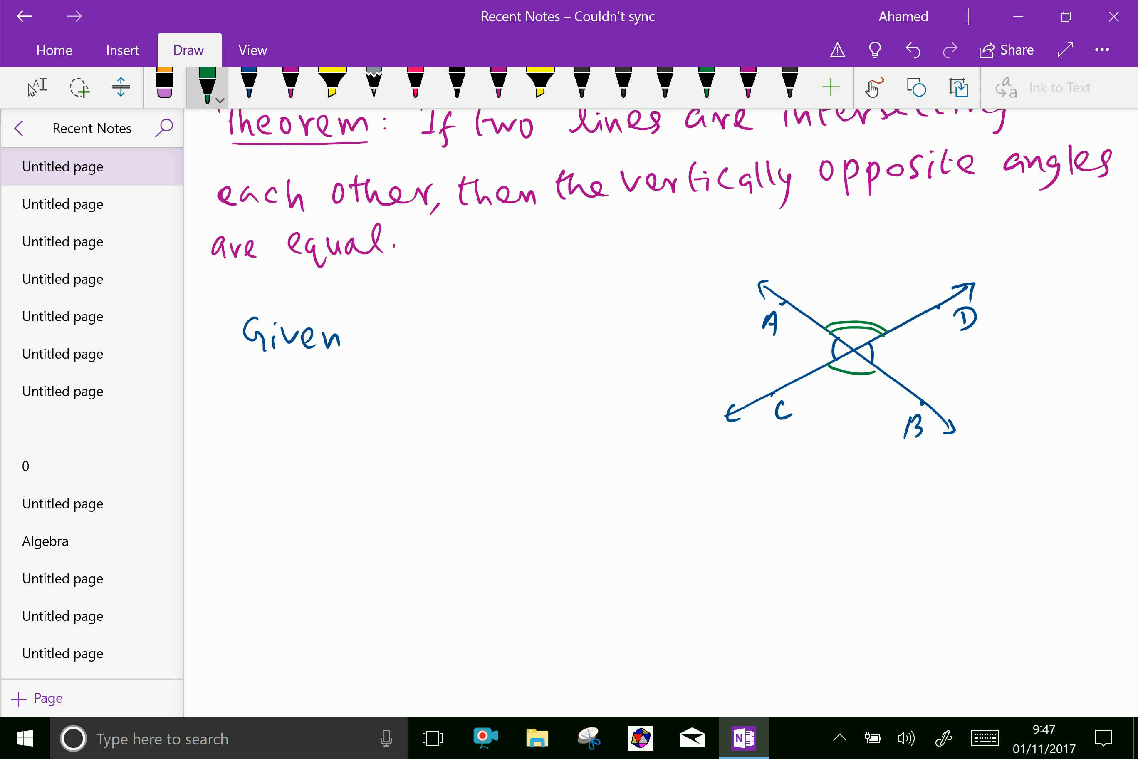
- Write the first Given item '(i) ∠AOC and ∠BOD'
left_click_drag(821, 362, 885, 370)
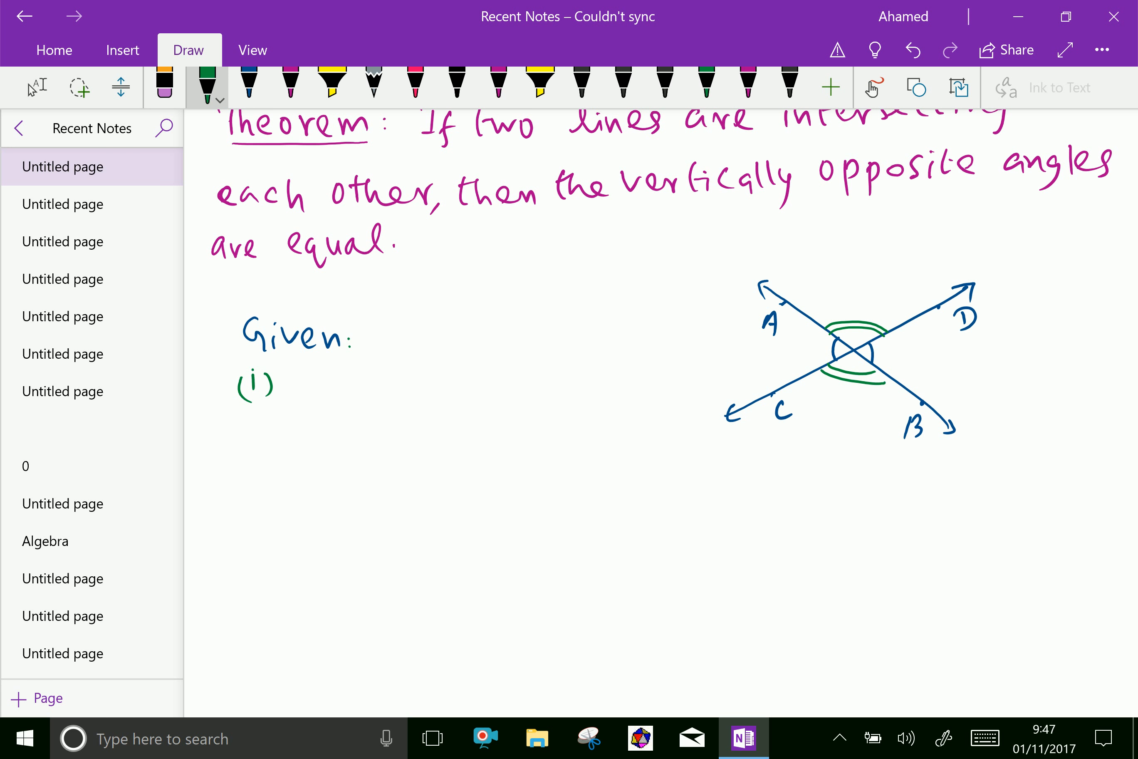
left_click_drag(305, 381, 367, 381)
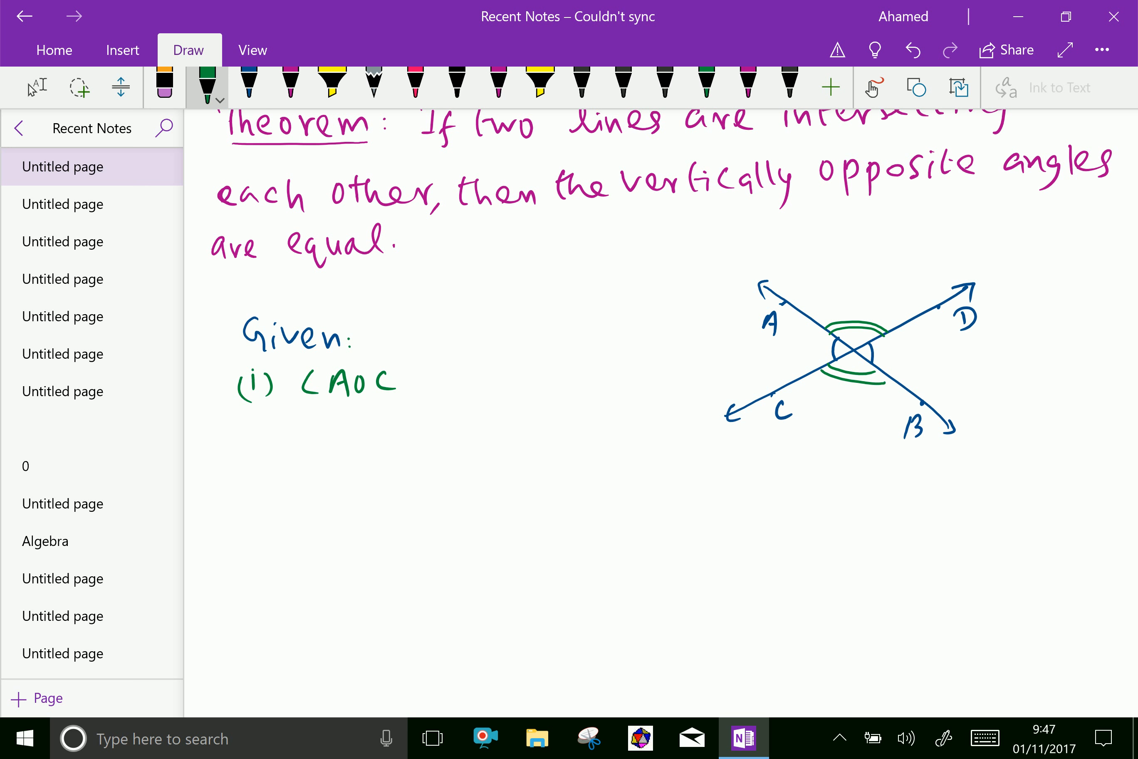
left_click_drag(421, 378, 483, 373)
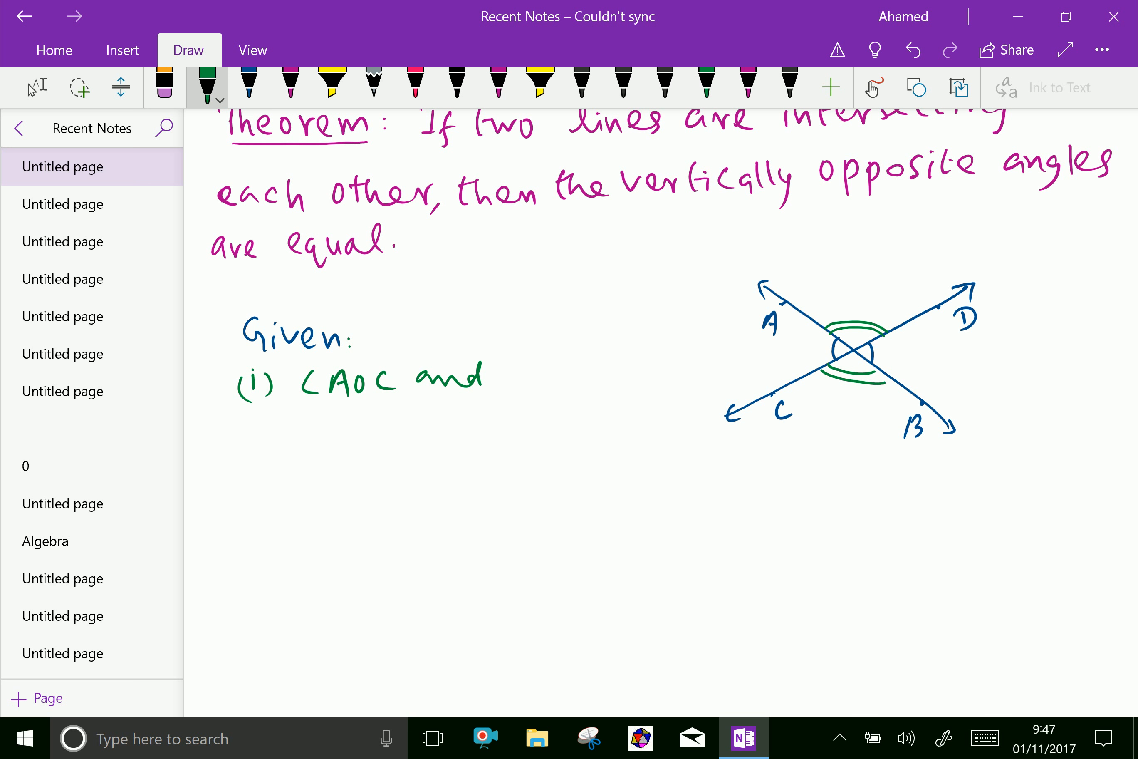
left_click_drag(500, 385, 548, 363)
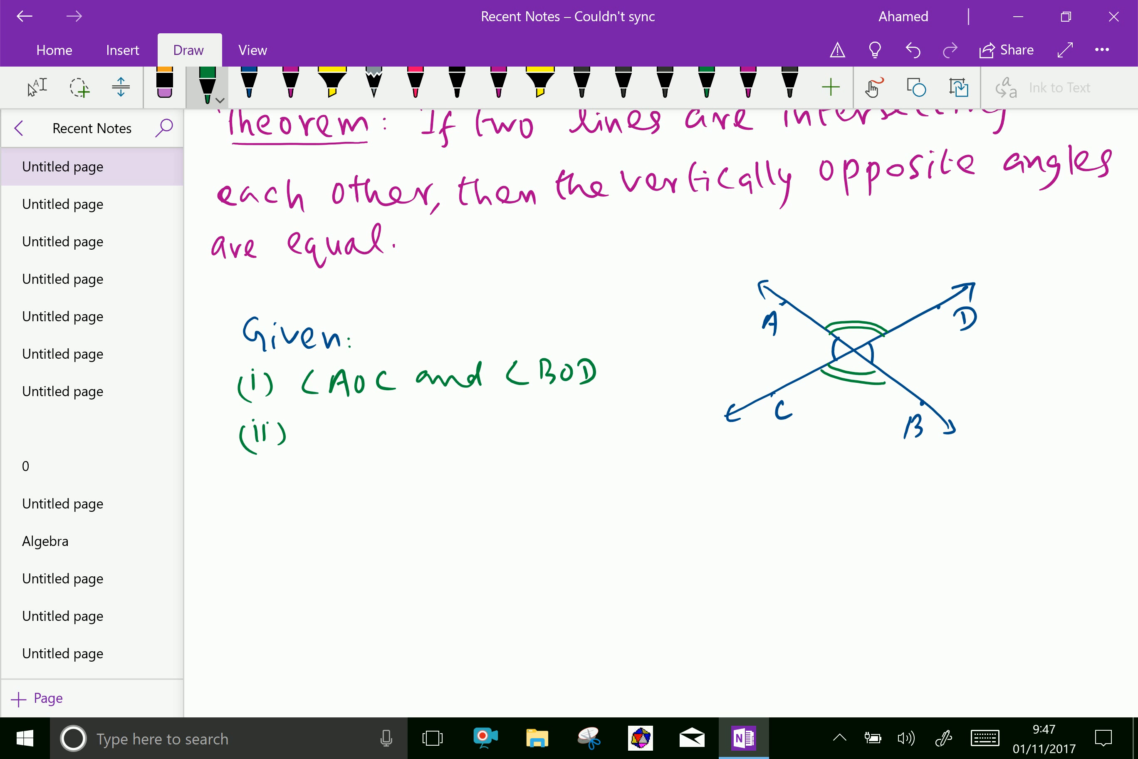
- Write the second Given item '(ii) ∠AOD and ∠BOC'
left_click_drag(312, 436, 392, 431)
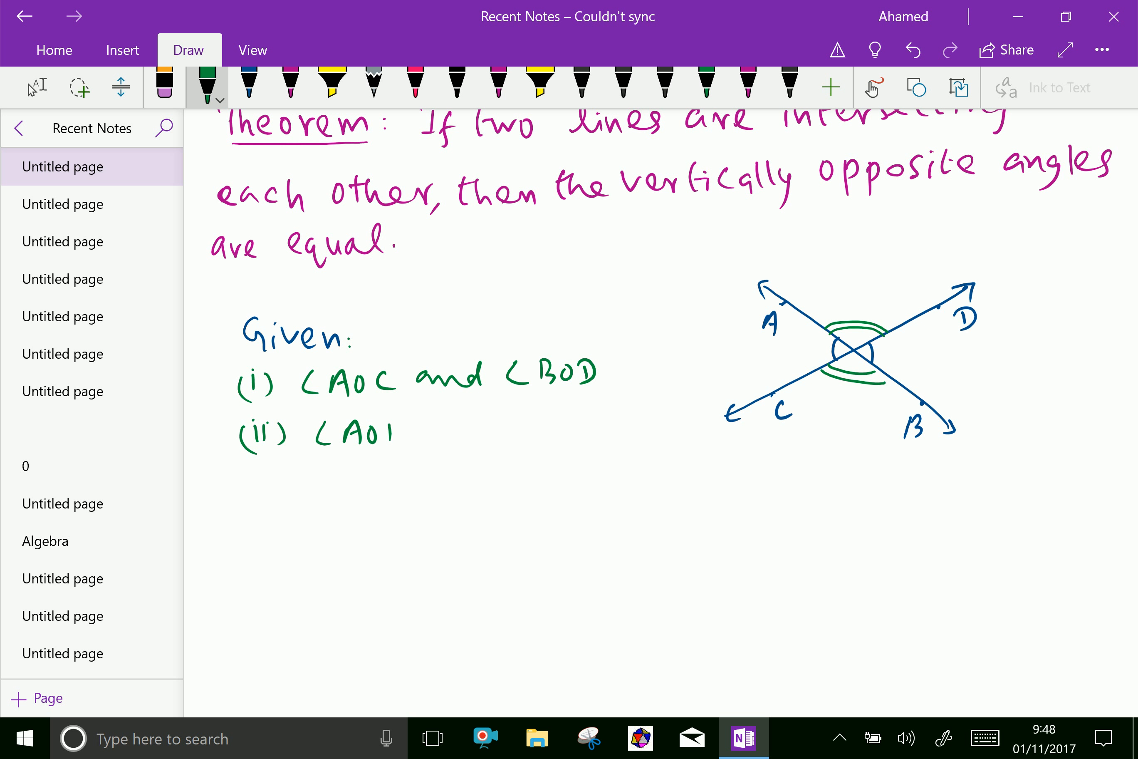
left_click_drag(370, 432, 450, 431)
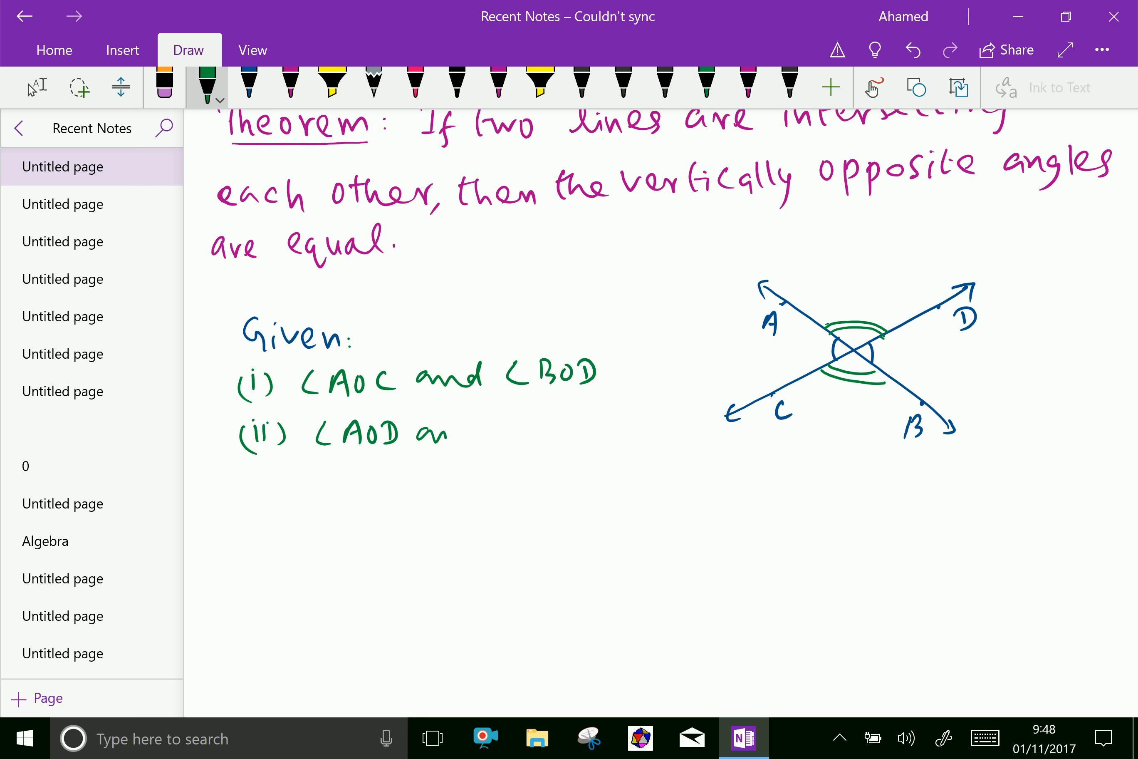
left_click_drag(424, 432, 486, 431)
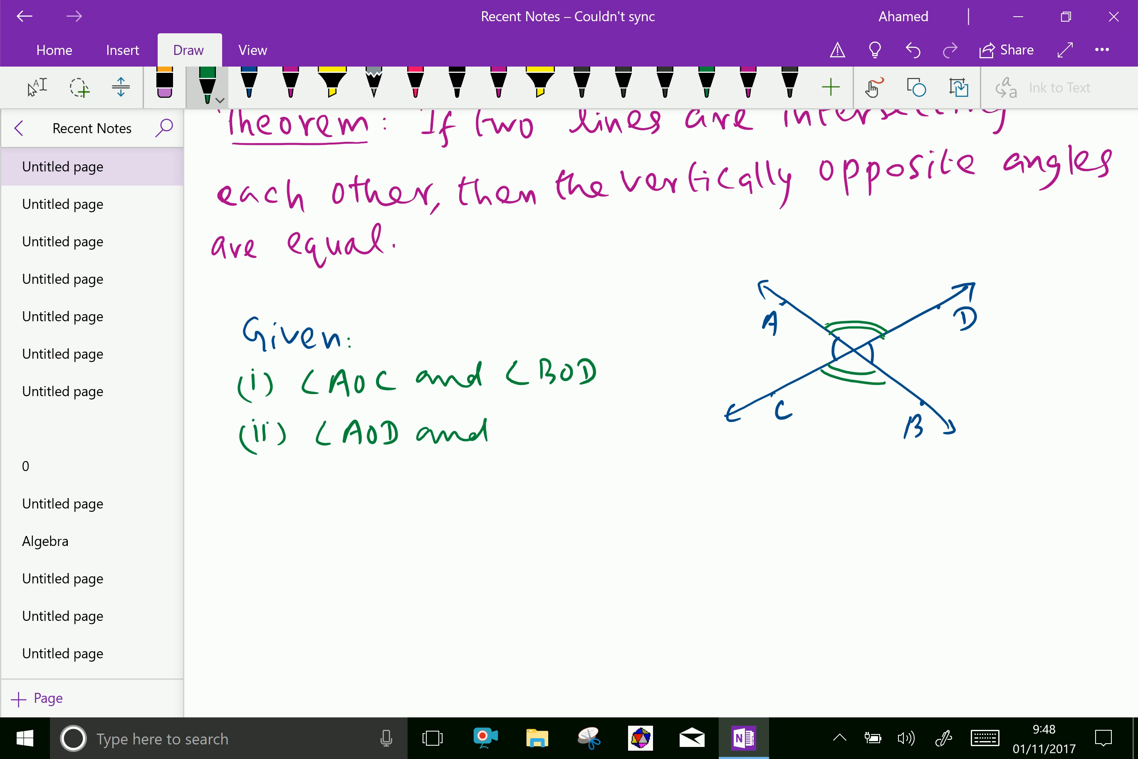
left_click_drag(515, 418, 530, 439)
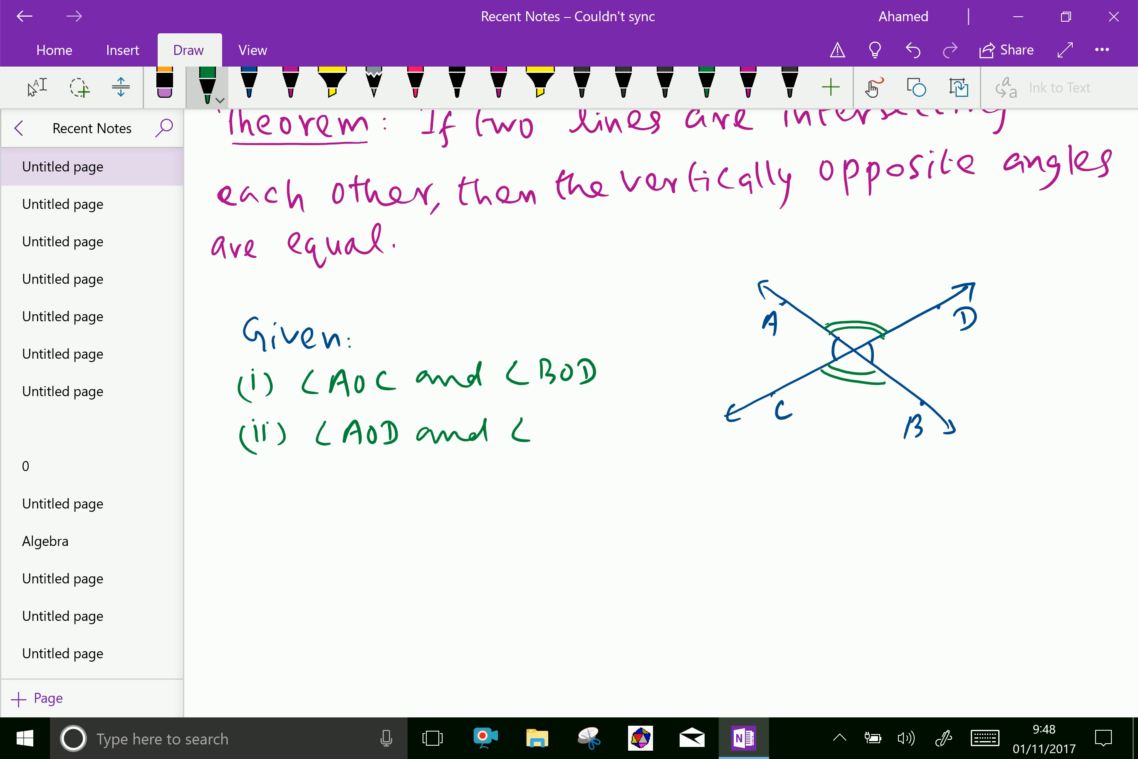
left_click_drag(512, 429, 602, 432)
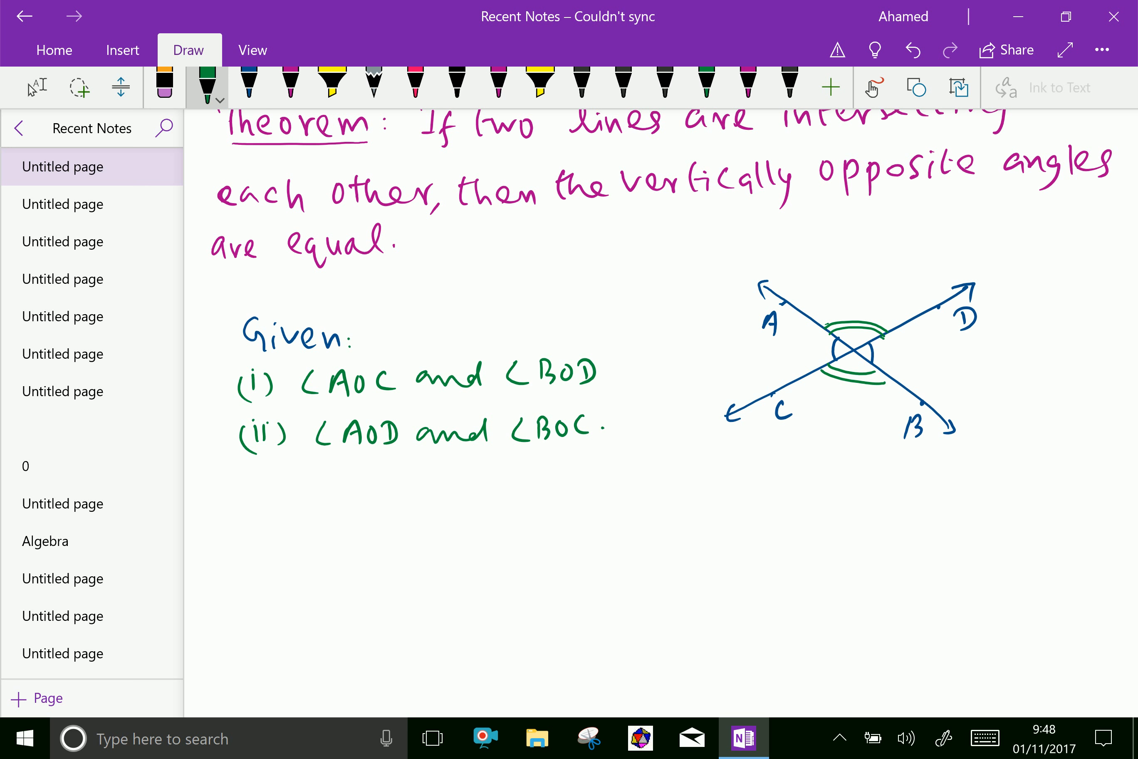
- Write 'are vertically opposite angles' below the two Given lines
scroll("down", 3)
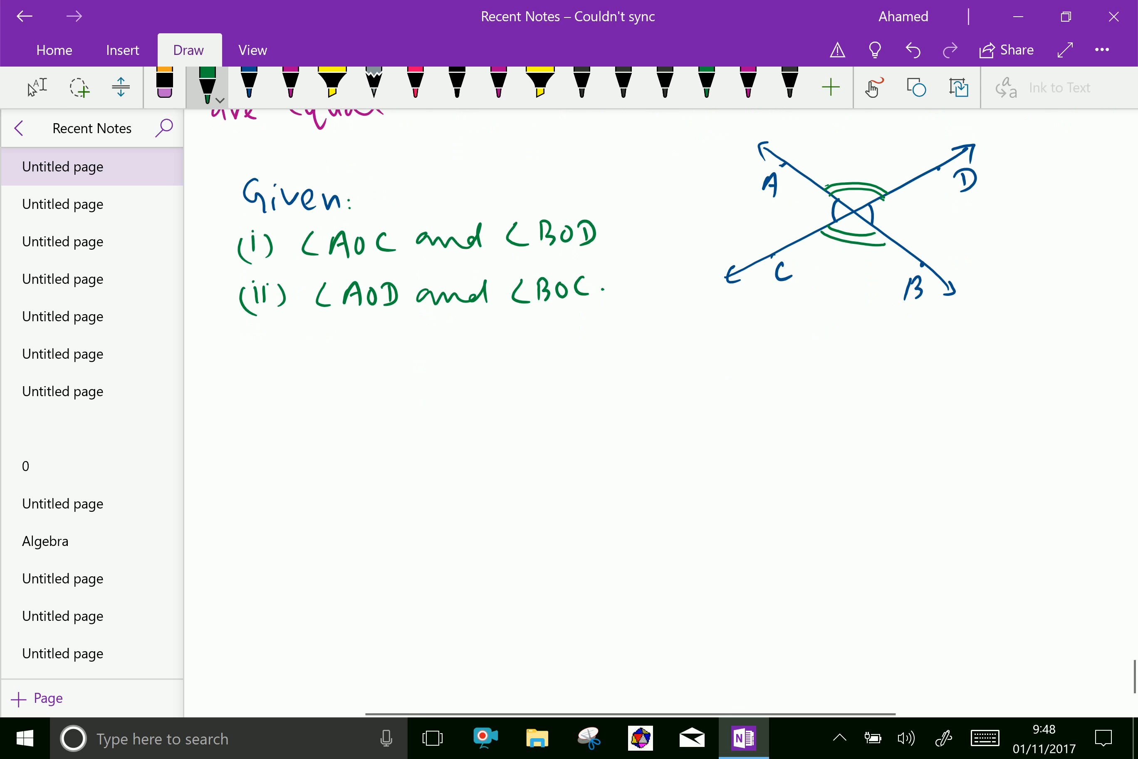
left_click_drag(240, 356, 341, 356)
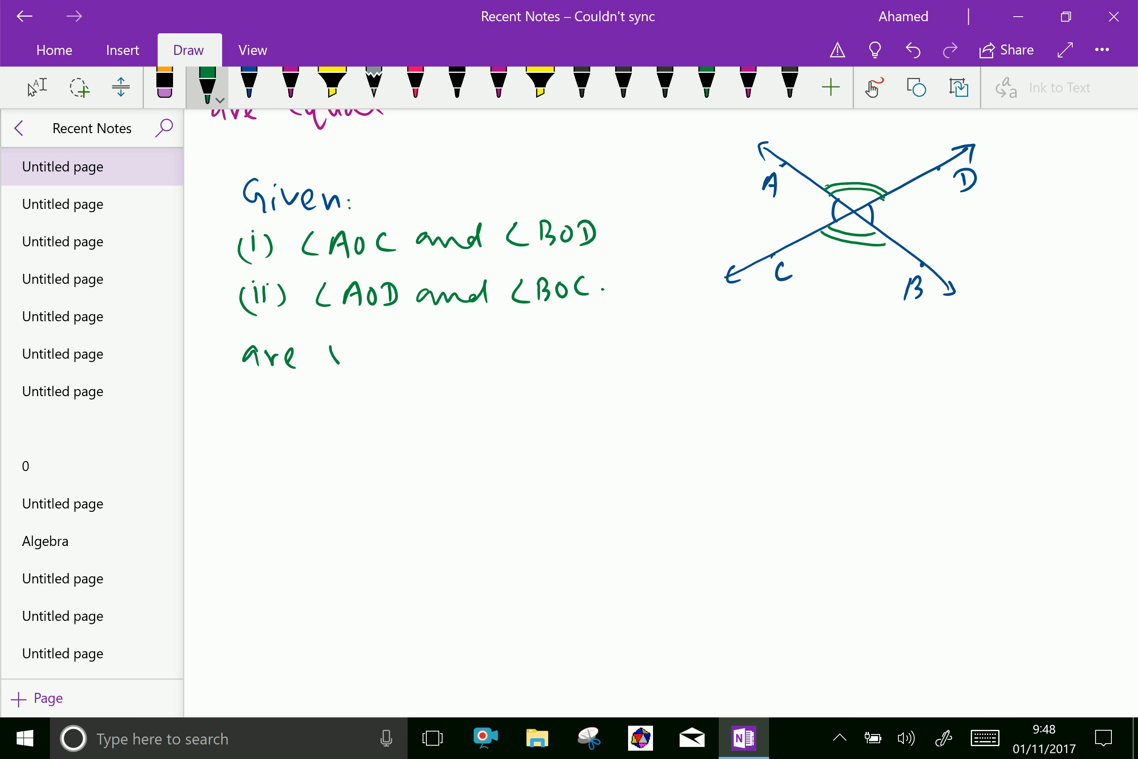
left_click_drag(342, 356, 443, 356)
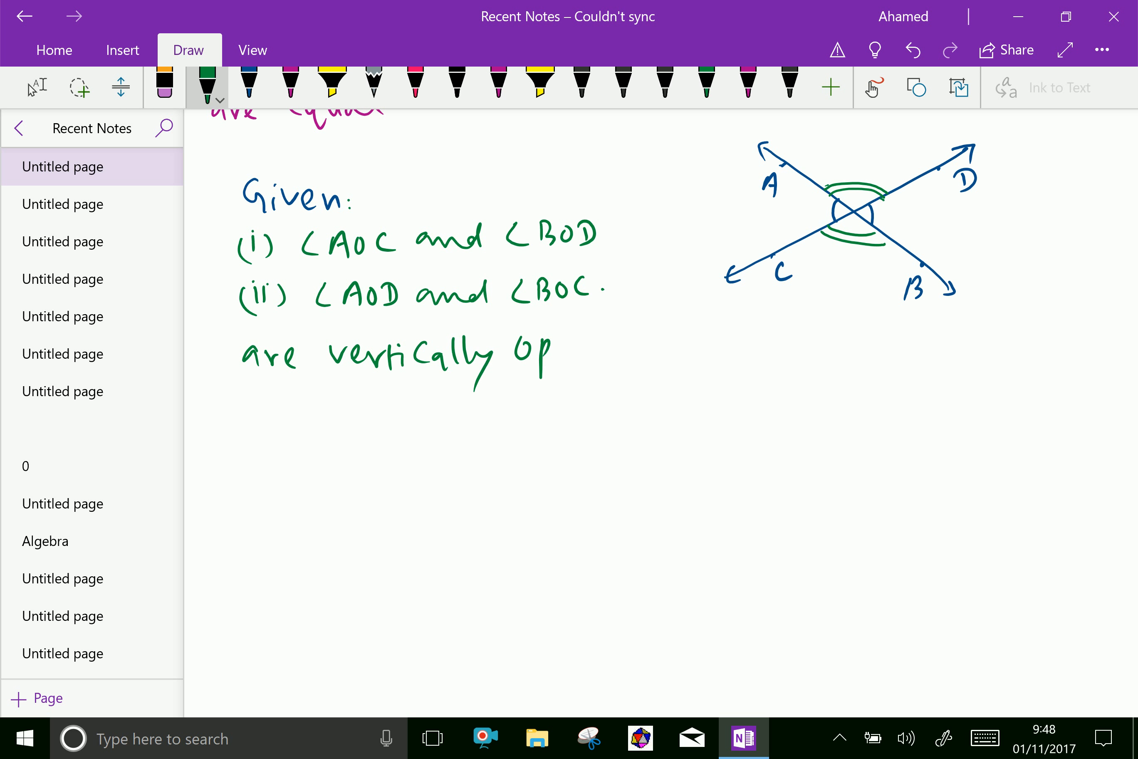
left_click_drag(537, 356, 631, 356)
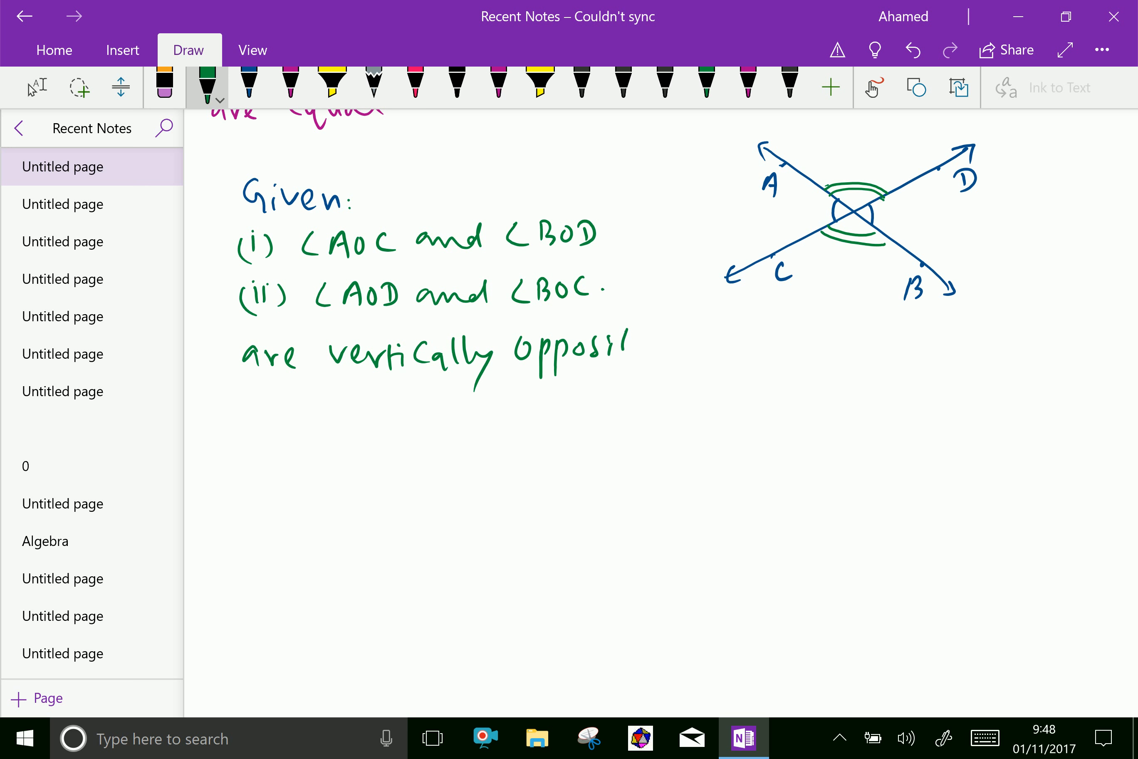
left_click_drag(624, 349, 718, 349)
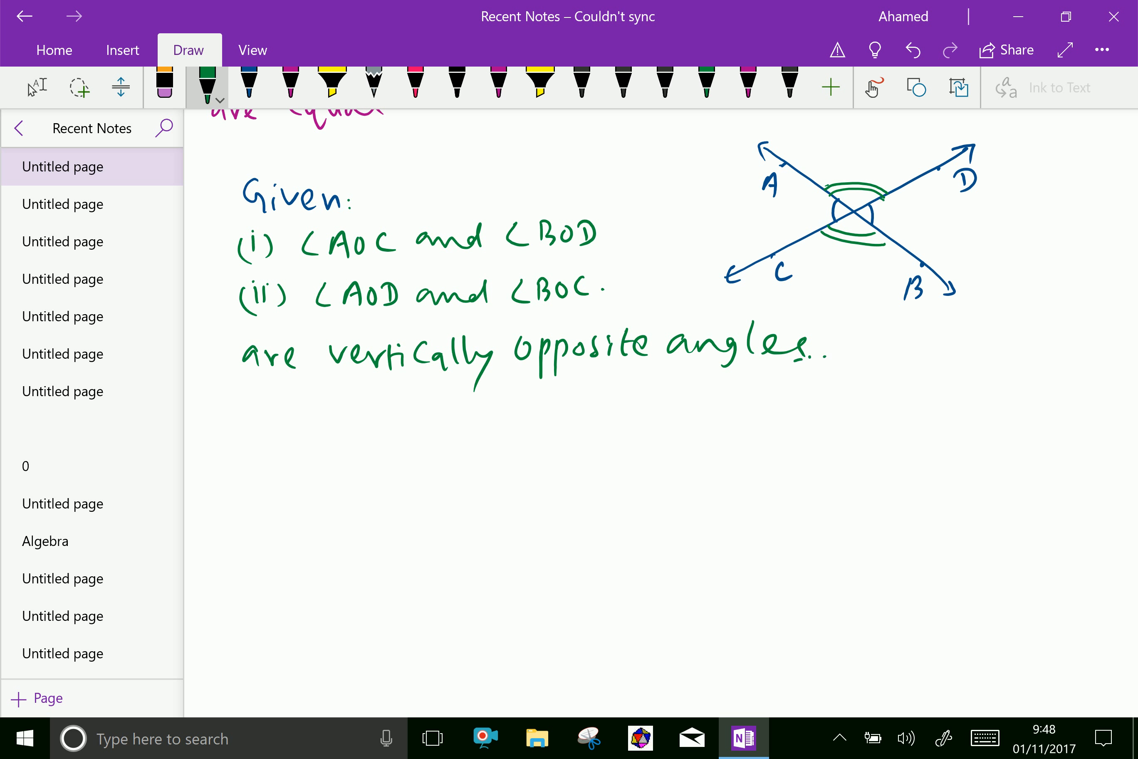
- Start the green 'Proof' heading further down the page
scroll("down", 3)
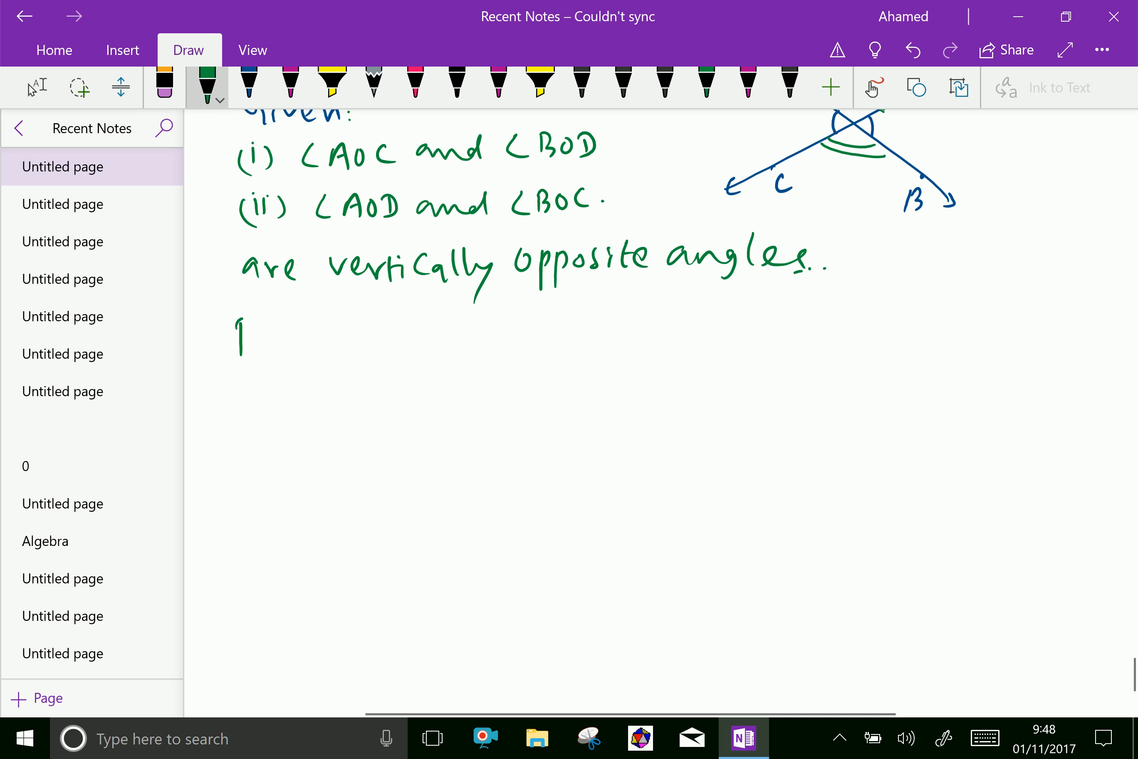
left_click_drag(236, 333, 316, 345)
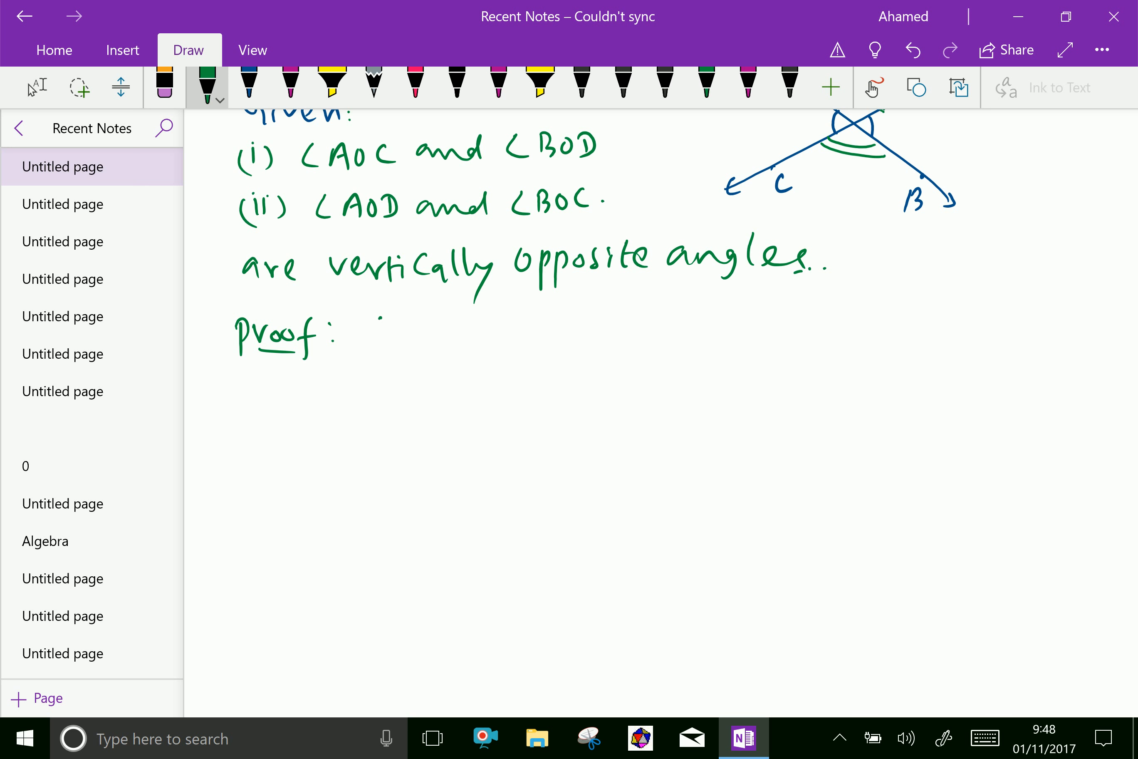
- Write the bracketed '(Two column proof)' note after Proof and underline it
left_click_drag(366, 330, 432, 338)
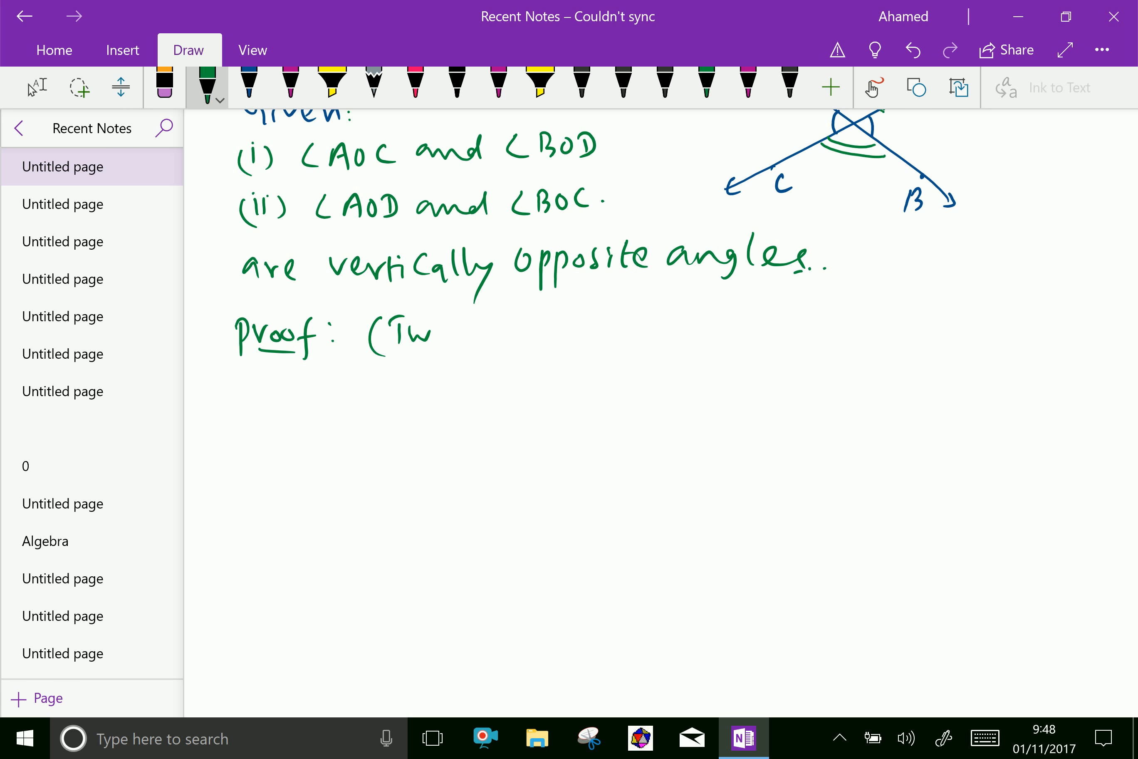
left_click_drag(435, 333, 544, 334)
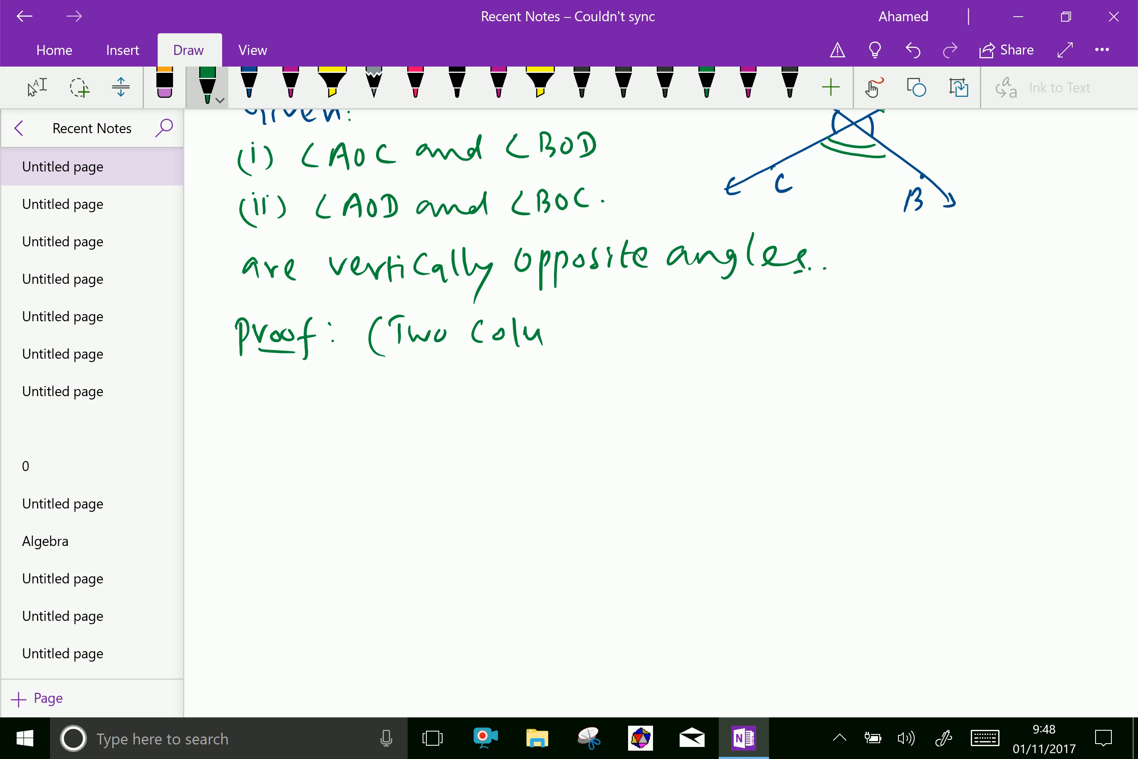
left_click_drag(544, 334, 631, 341)
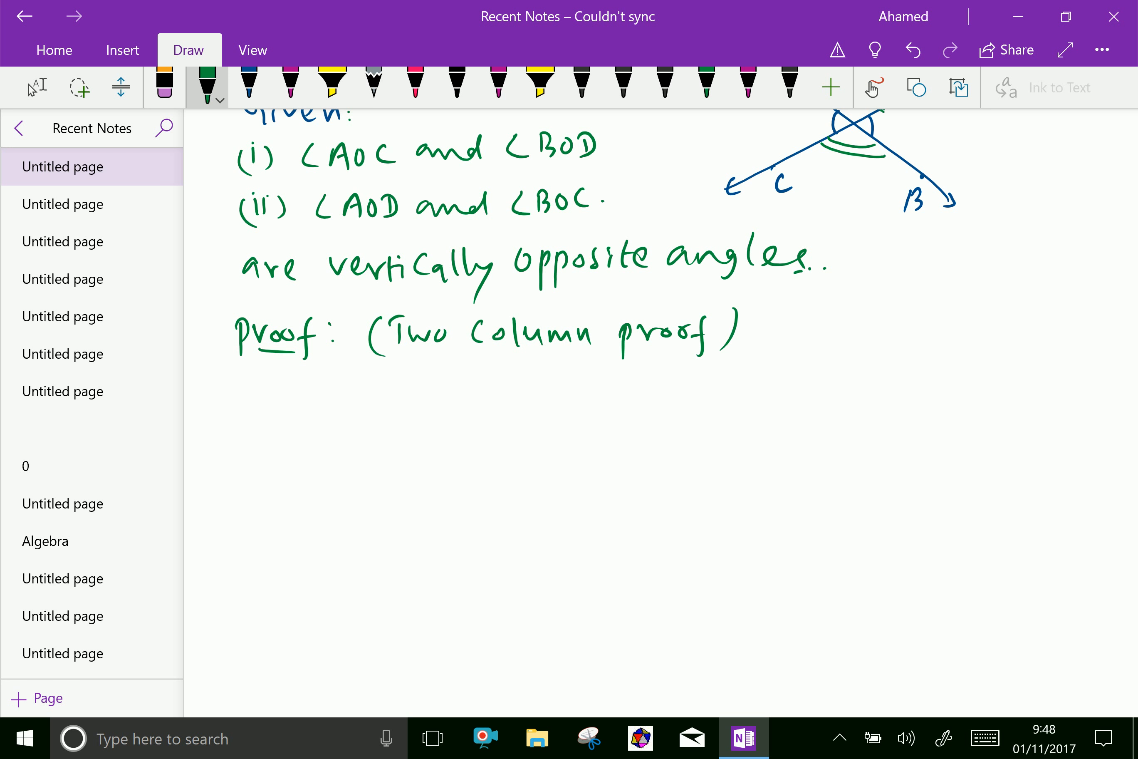
left_click_drag(334, 359, 733, 359)
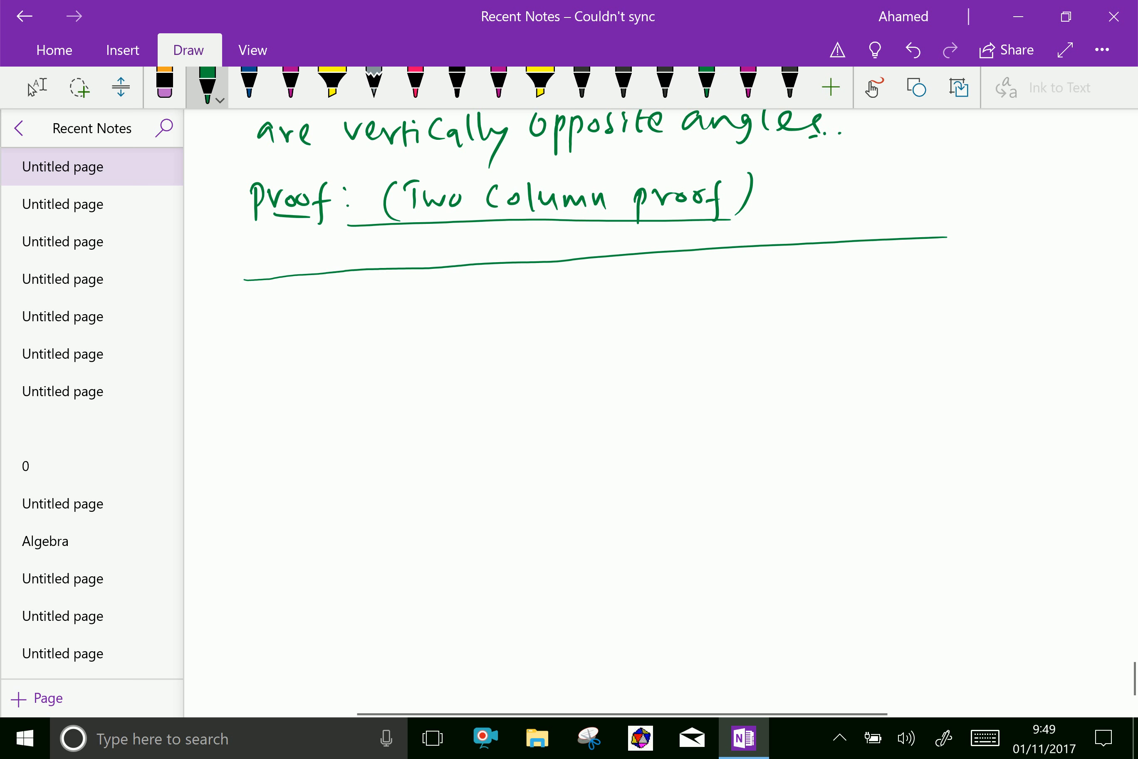
- Draw the table's left border, number-column divider, 'no' label and header row line
left_click_drag(249, 279, 251, 615)
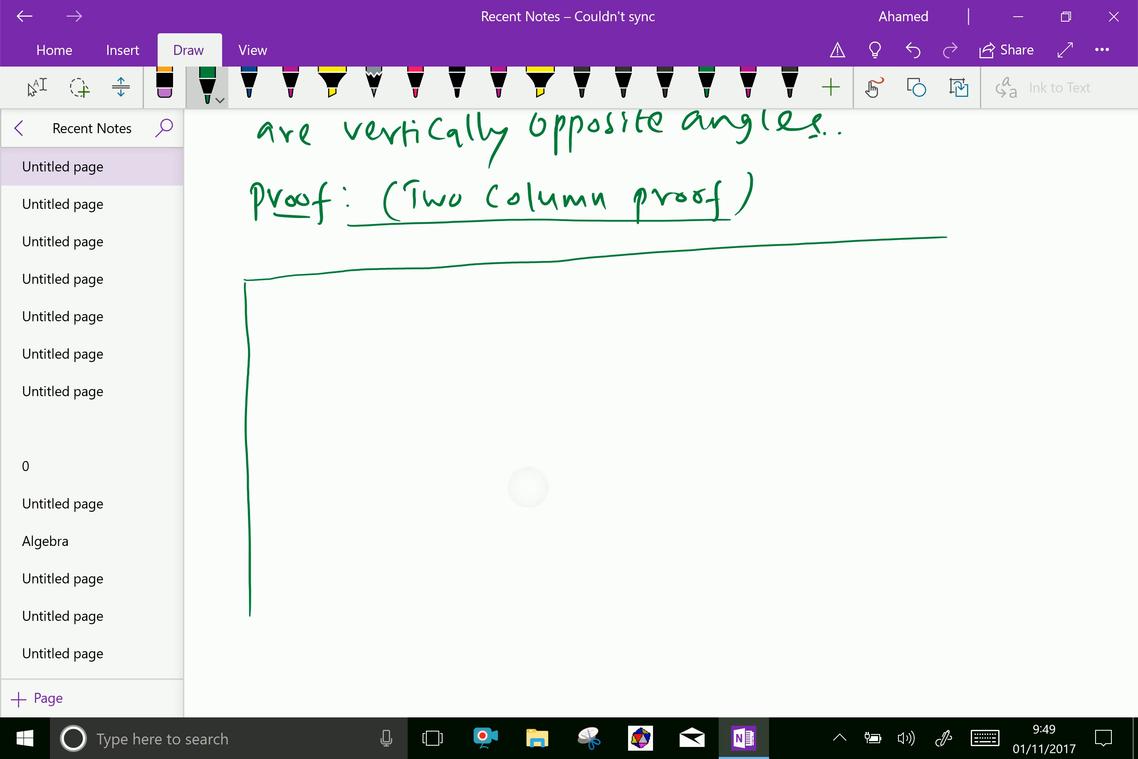
left_click_drag(313, 279, 325, 573)
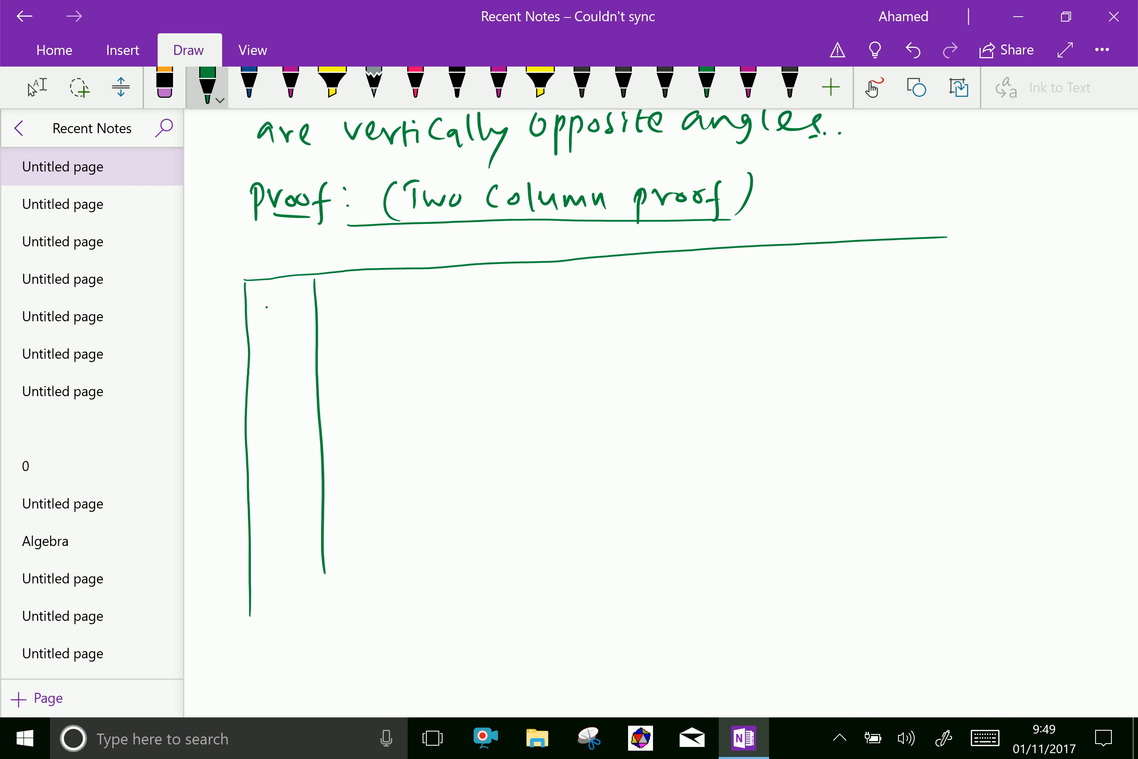
left_click_drag(261, 312, 298, 341)
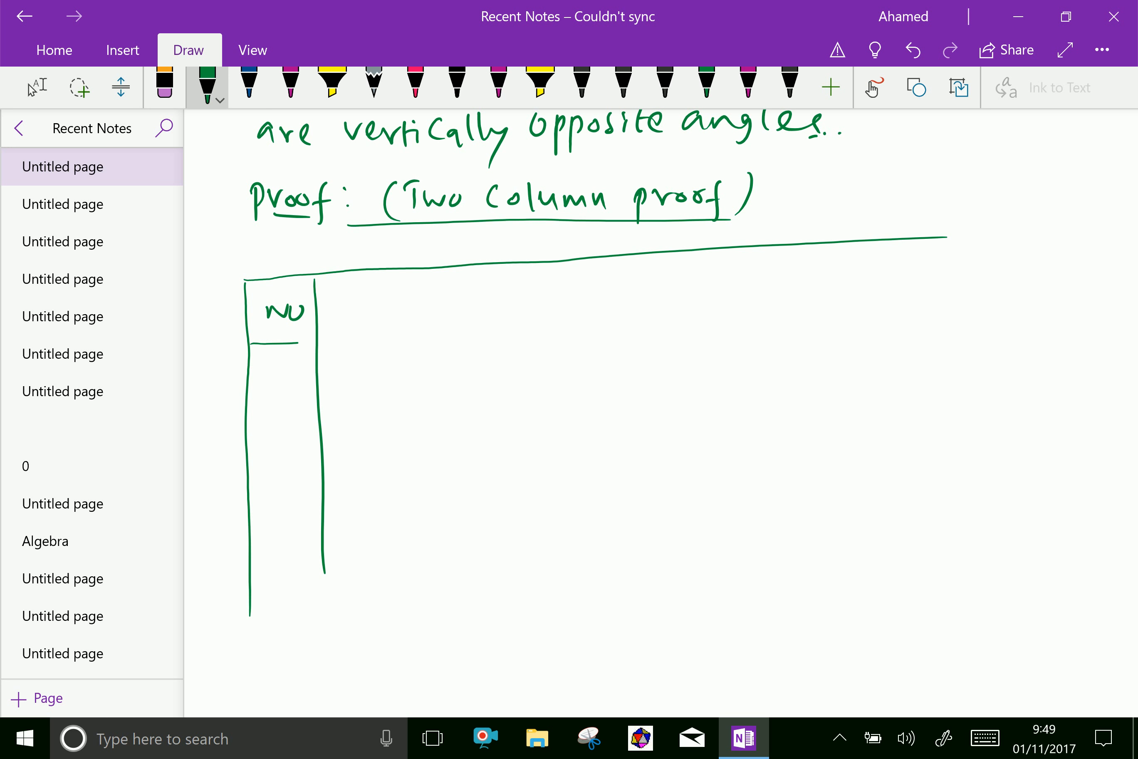
left_click_drag(250, 341, 715, 317)
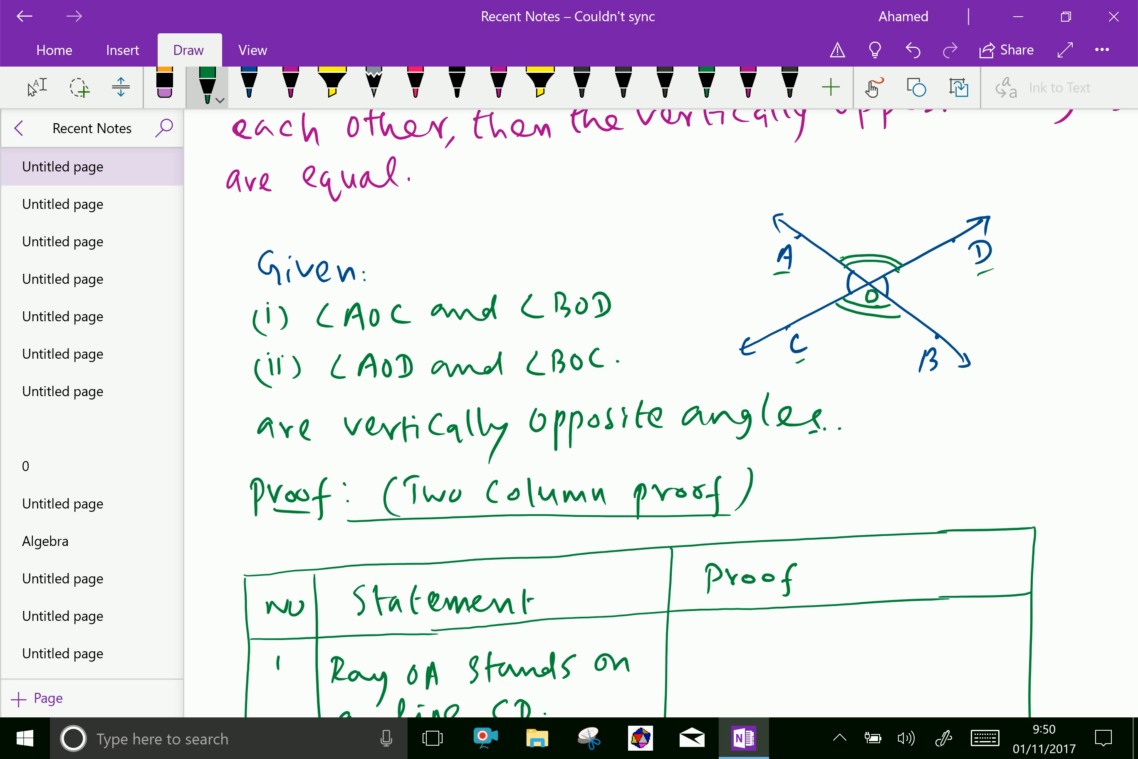
- Write row 1's statement ∠AOC + ∠AOD = 180° in green ink
scroll("down", 3)
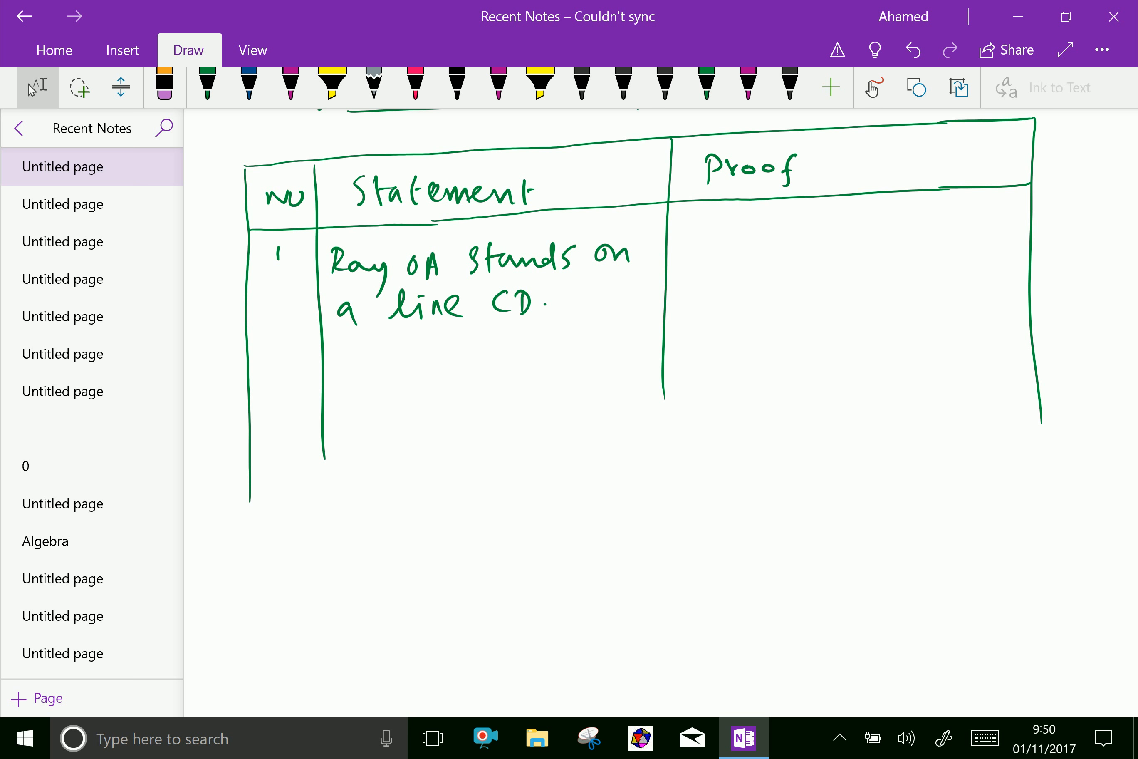
left_click(208, 86)
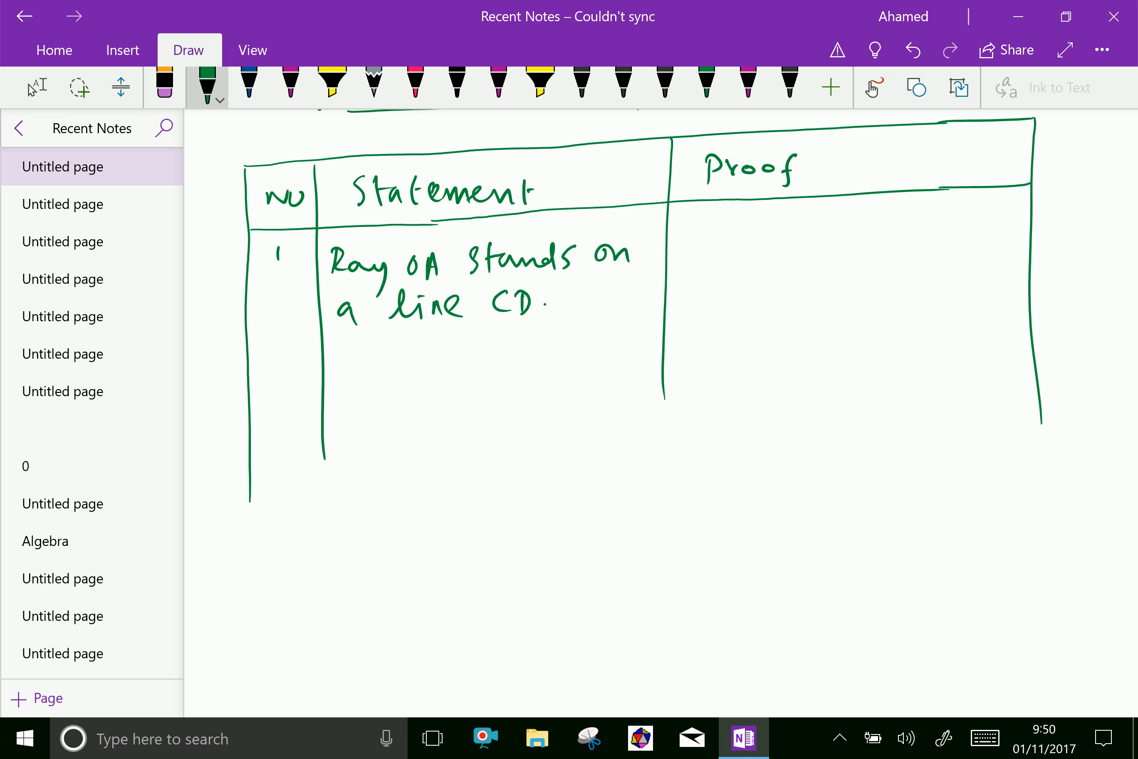
left_click_drag(334, 370, 410, 362)
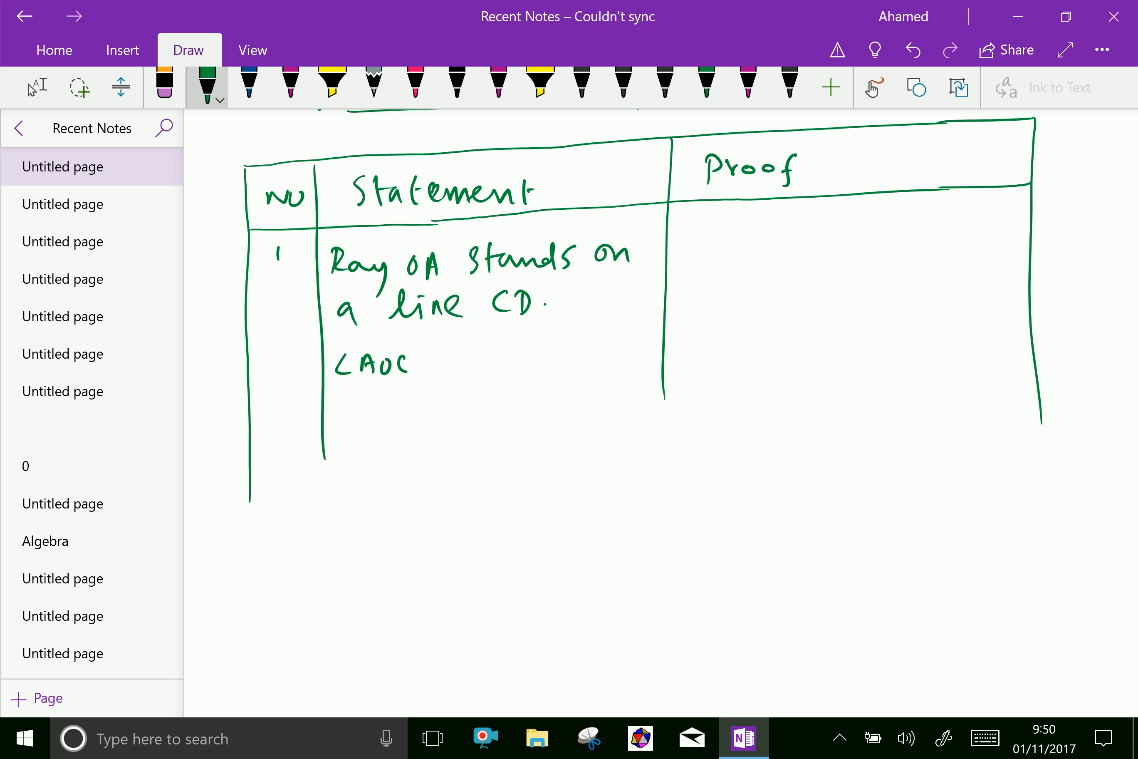
left_click_drag(432, 356, 447, 377)
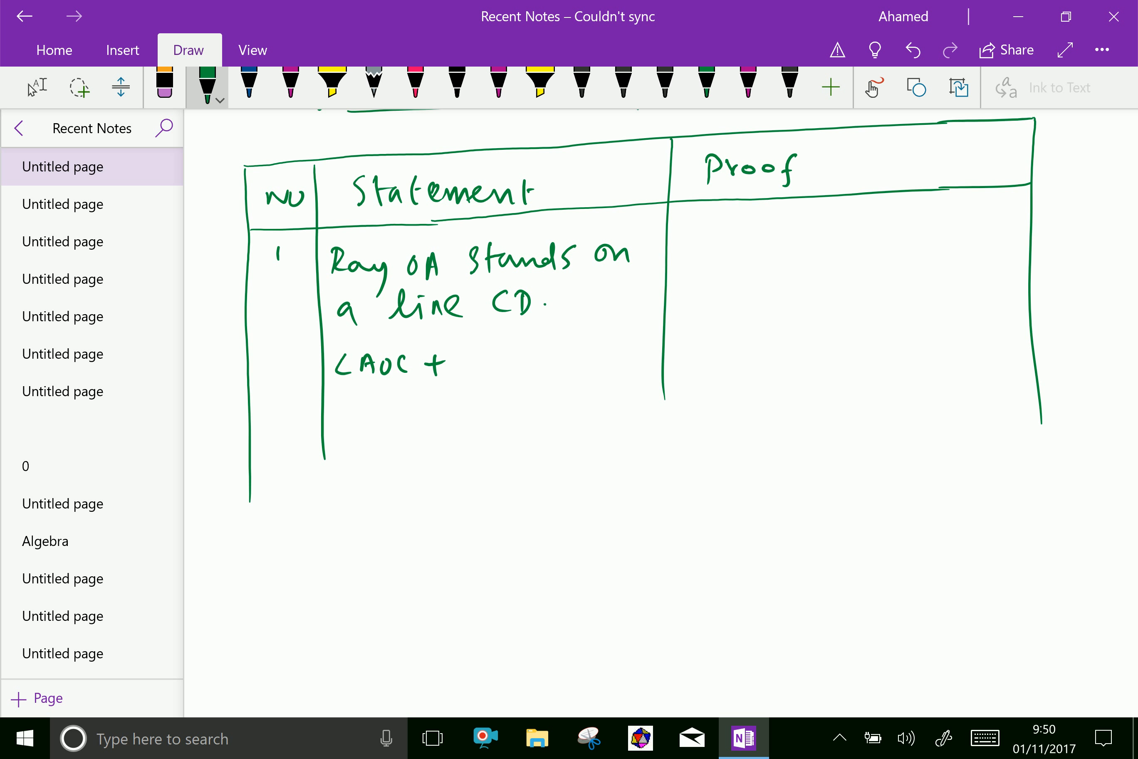
left_click_drag(443, 362, 610, 370)
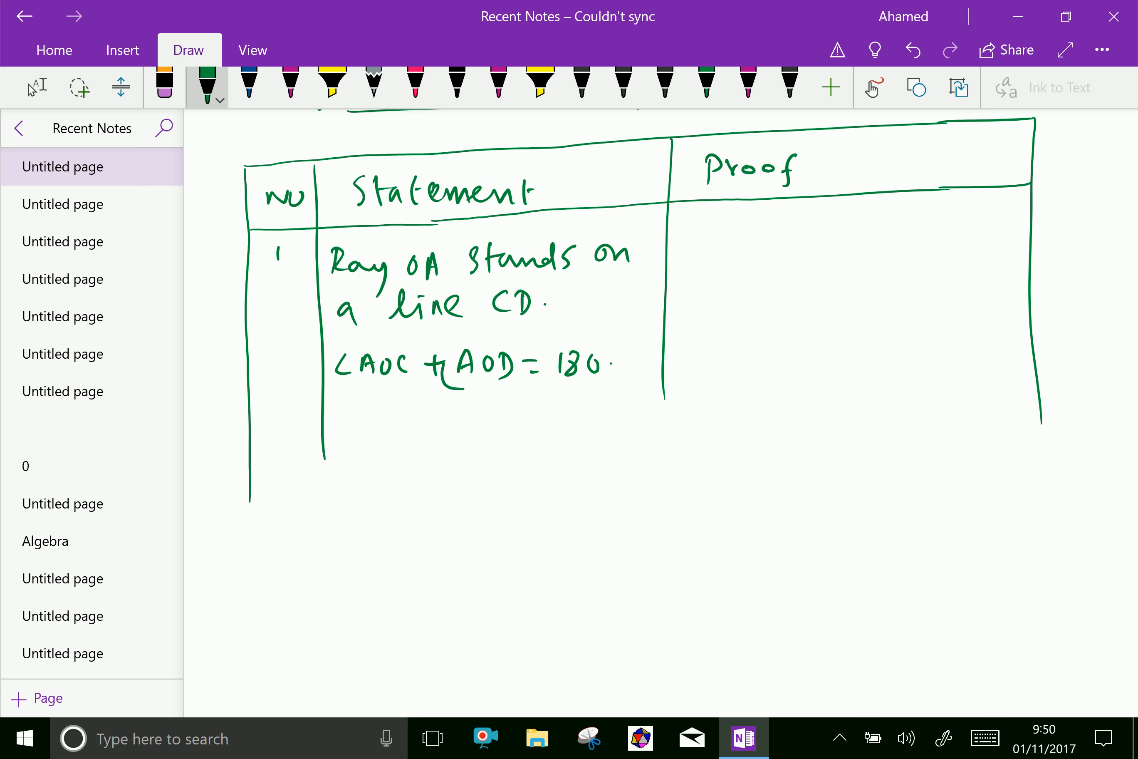
- Write 'linear pair axiom' as the reason beside row 1's equation
left_click_drag(674, 348, 714, 367)
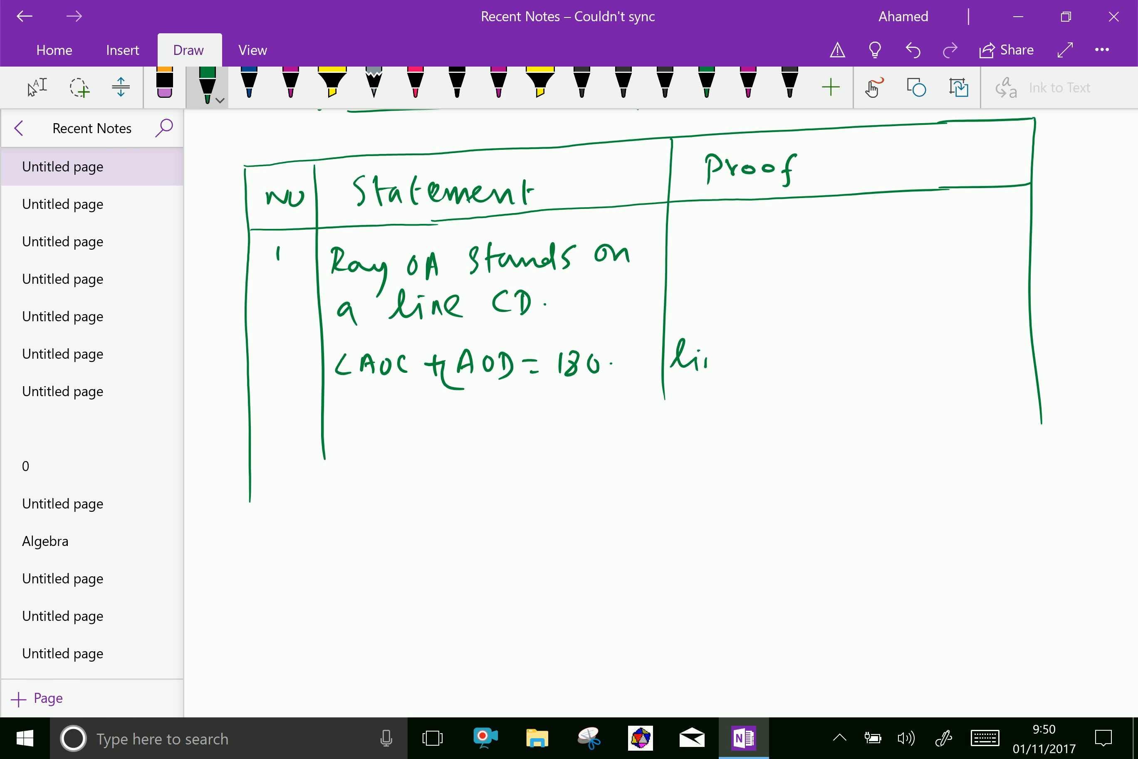
left_click_drag(675, 360, 813, 362)
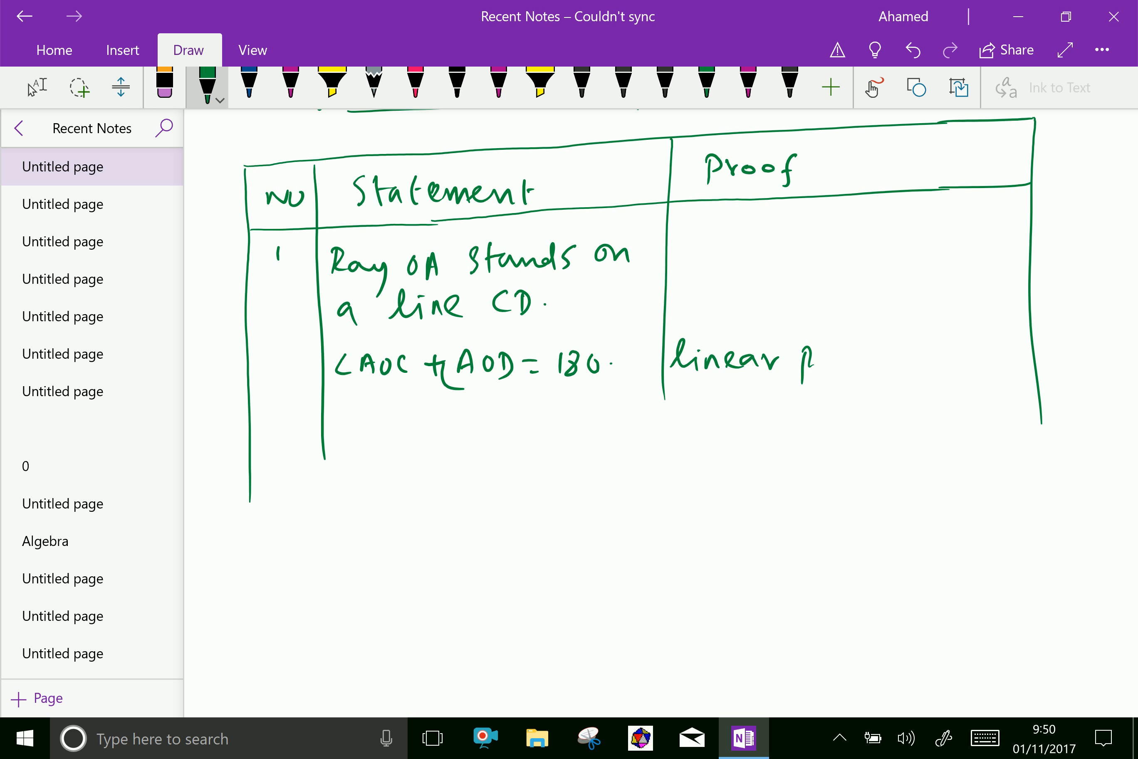
left_click_drag(820, 356, 922, 356)
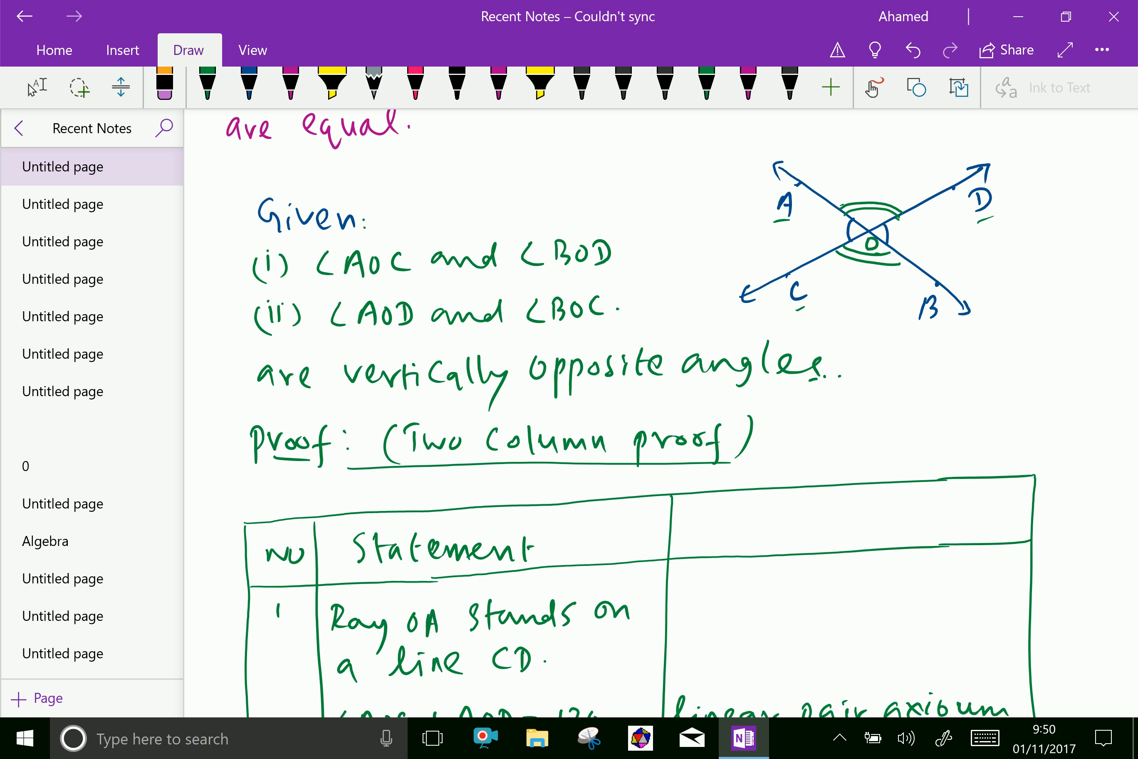
- Scroll down the page to the body of the proof table
scroll("down", 3)
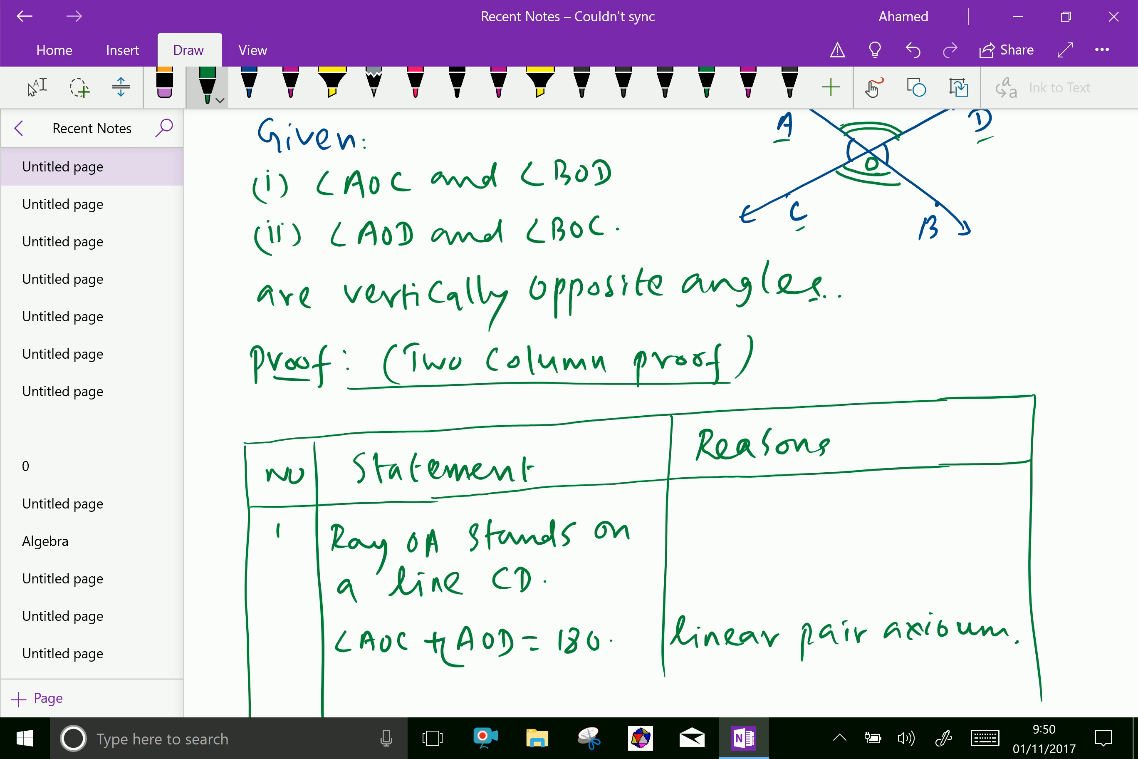
scroll("down", 3)
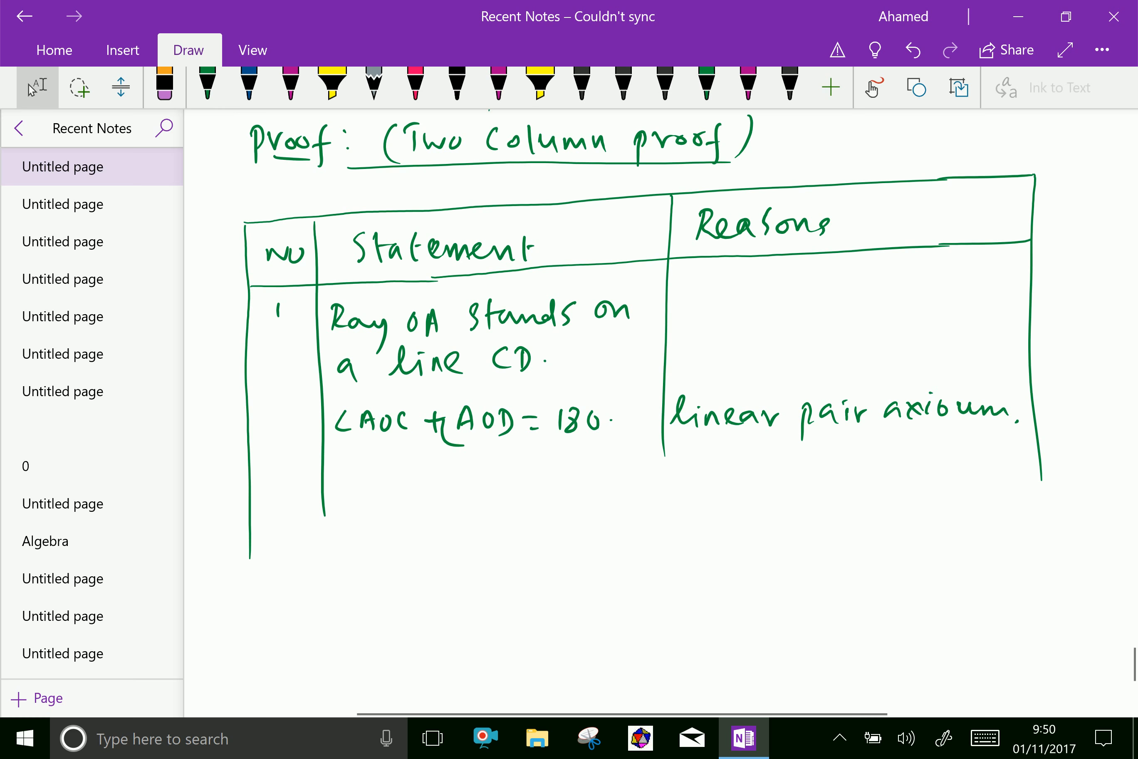
scroll("down", 3)
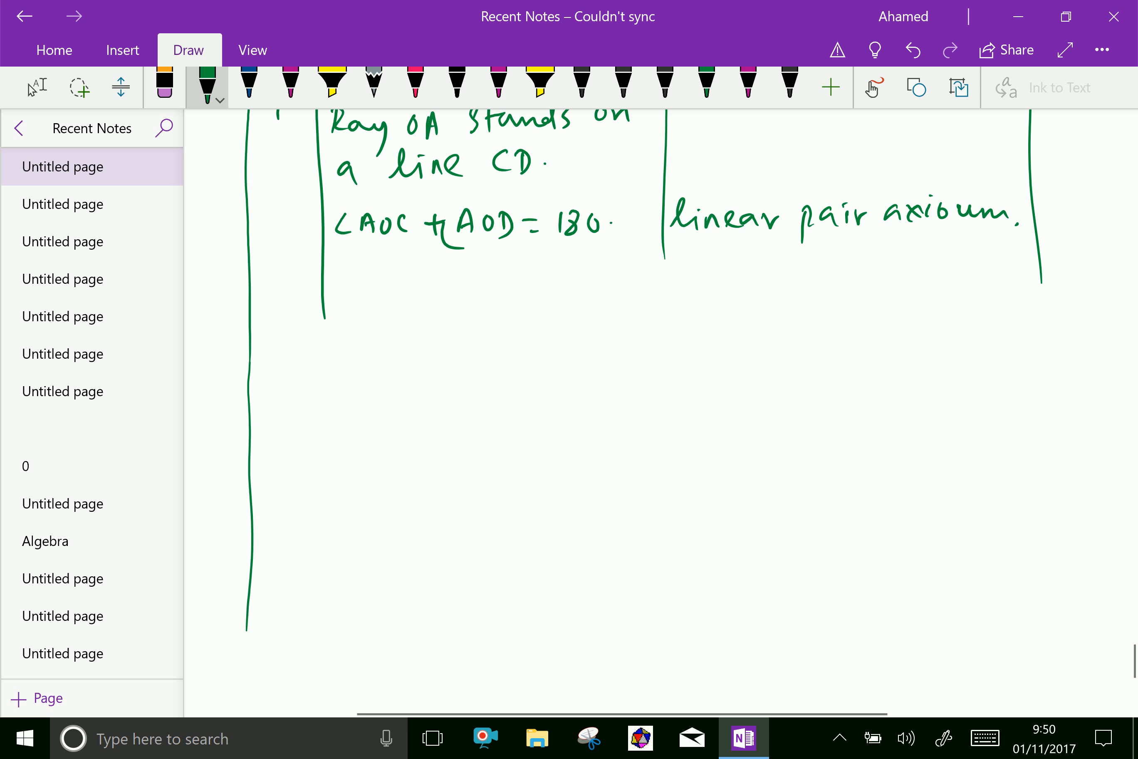
- Ink row 2's statement '∠AOD + ∠BOD = 180' in the Statement column
left_click_drag(327, 320, 350, 624)
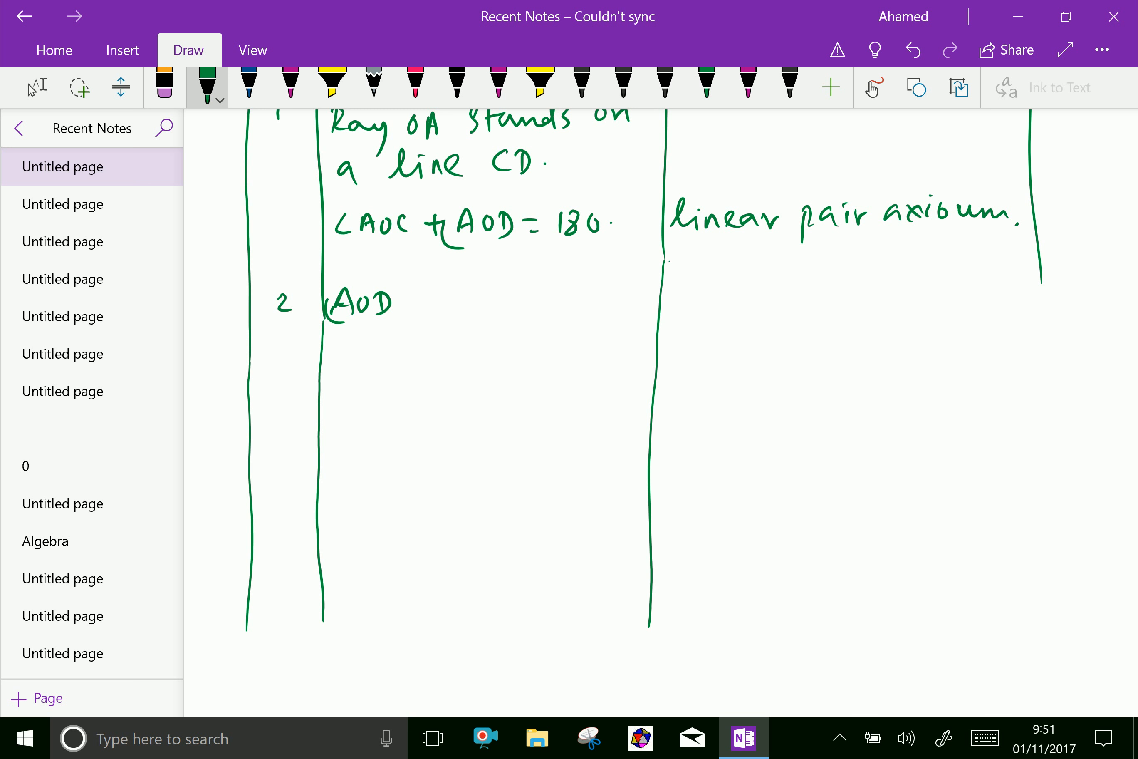
left_click_drag(410, 305, 450, 301)
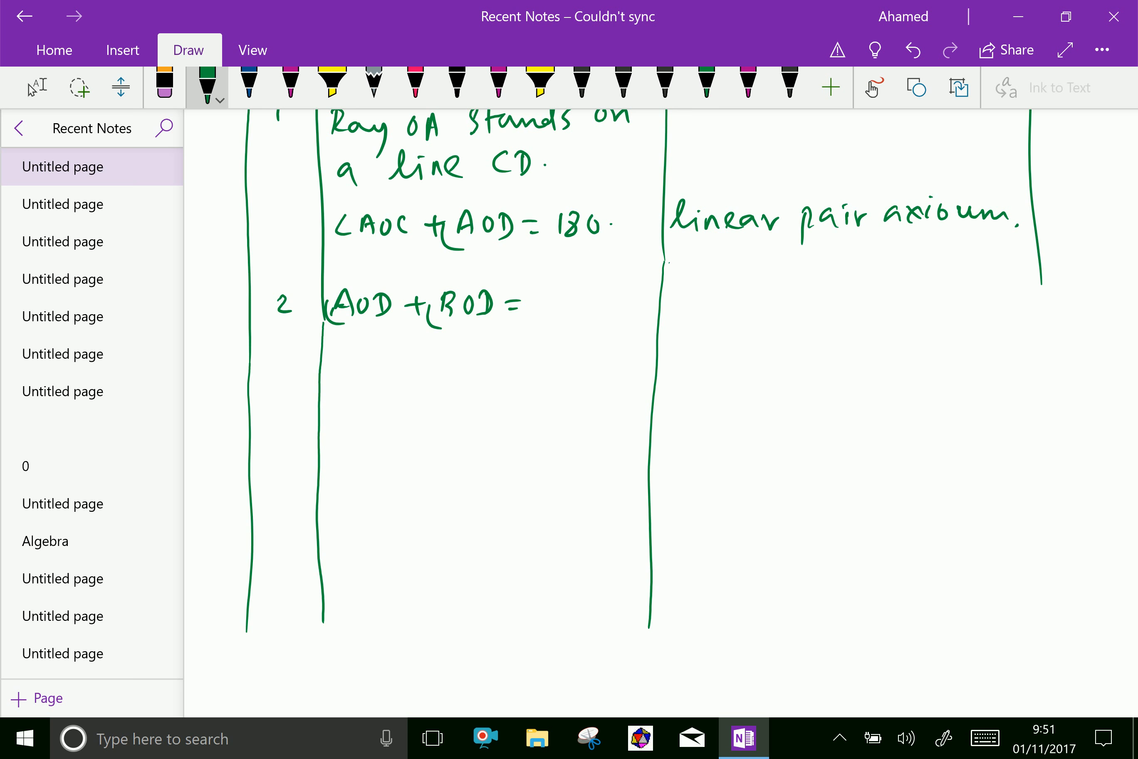
left_click_drag(530, 305, 602, 306)
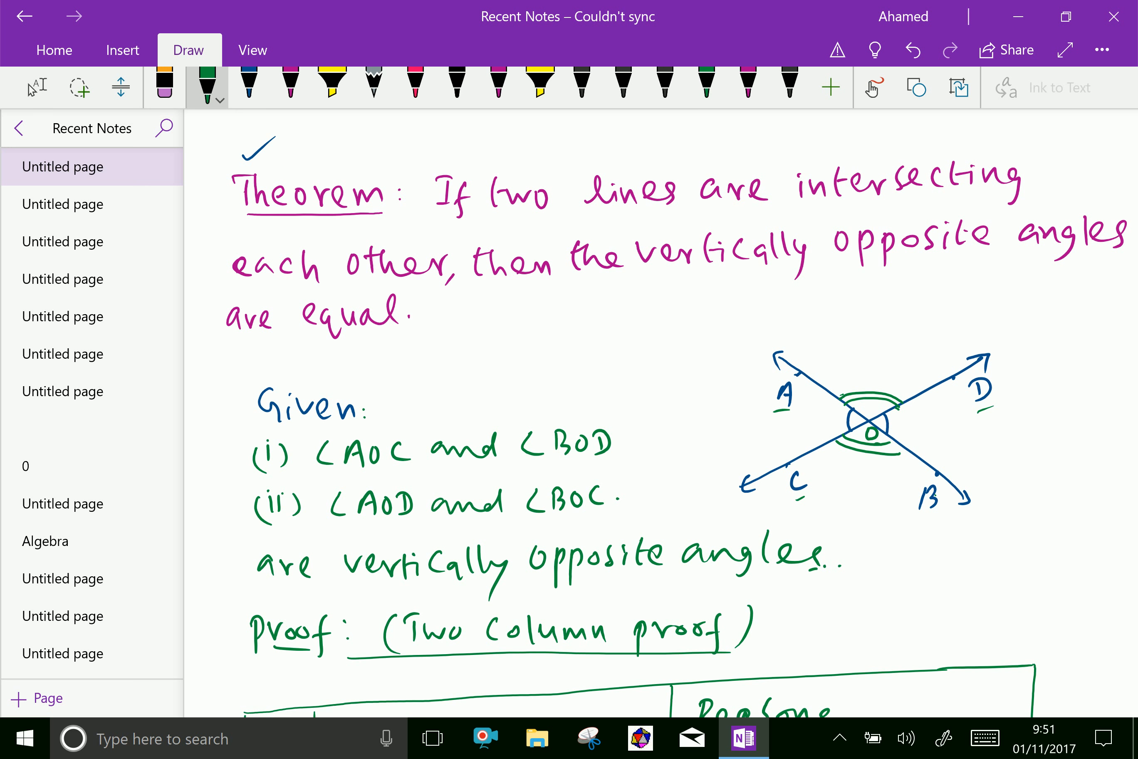
scroll("down", 3)
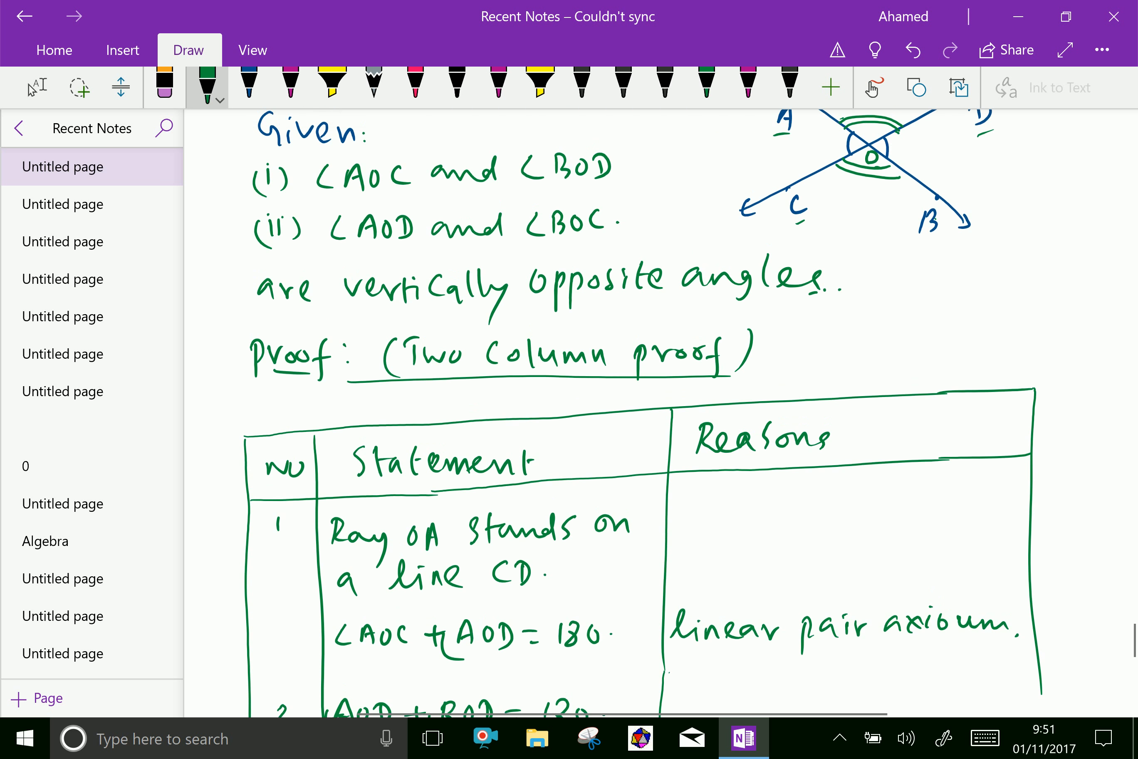
scroll("down", 3)
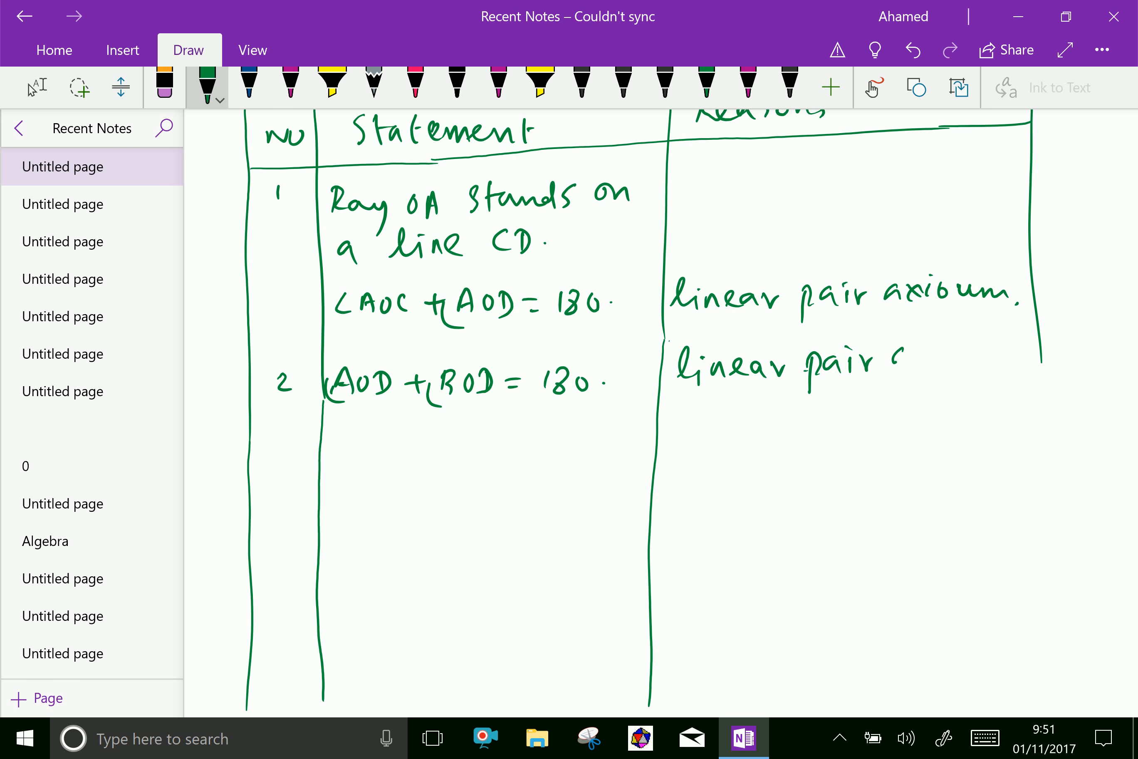
- Write 'linear pair axiom' as row 2's reason and correct row 1's 'axioum' to 'axiom'
left_click_drag(879, 360, 959, 359)
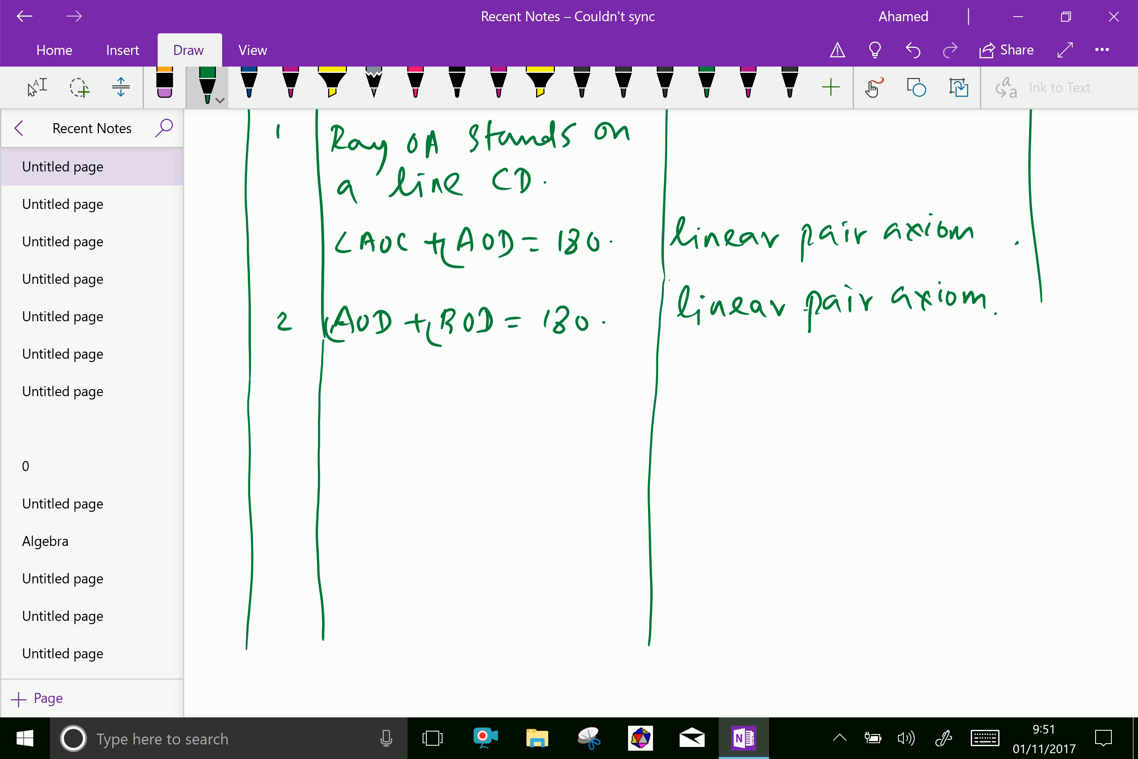
left_click_drag(641, 236, 642, 327)
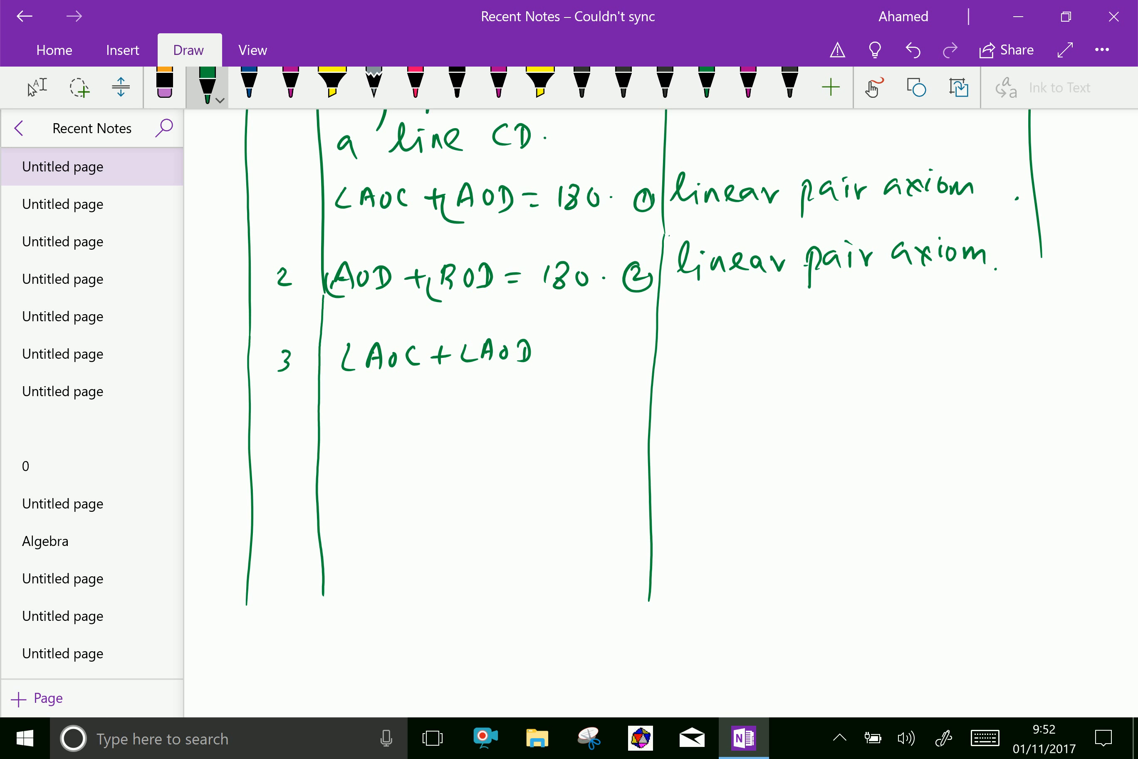
- Number the equations ① and ②, and write row 3 deriving ∠AOC = ∠BOD from ① and ②
left_click_drag(381, 392, 410, 395)
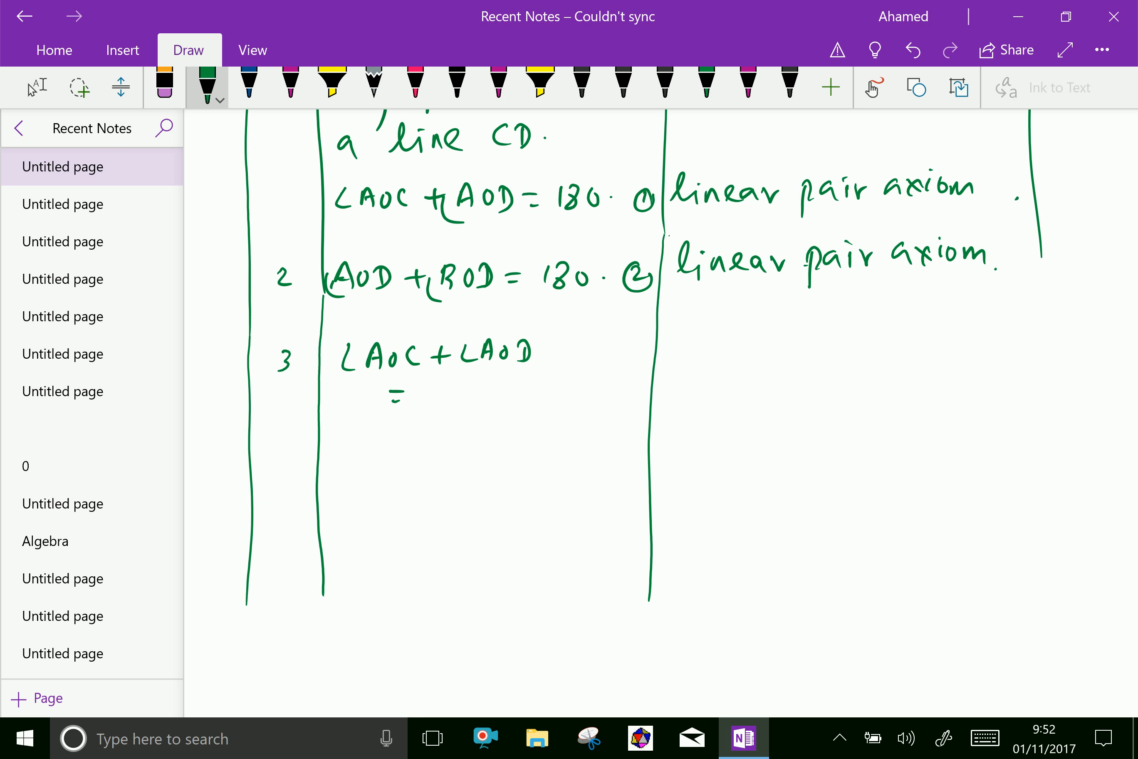
left_click_drag(391, 398, 573, 397)
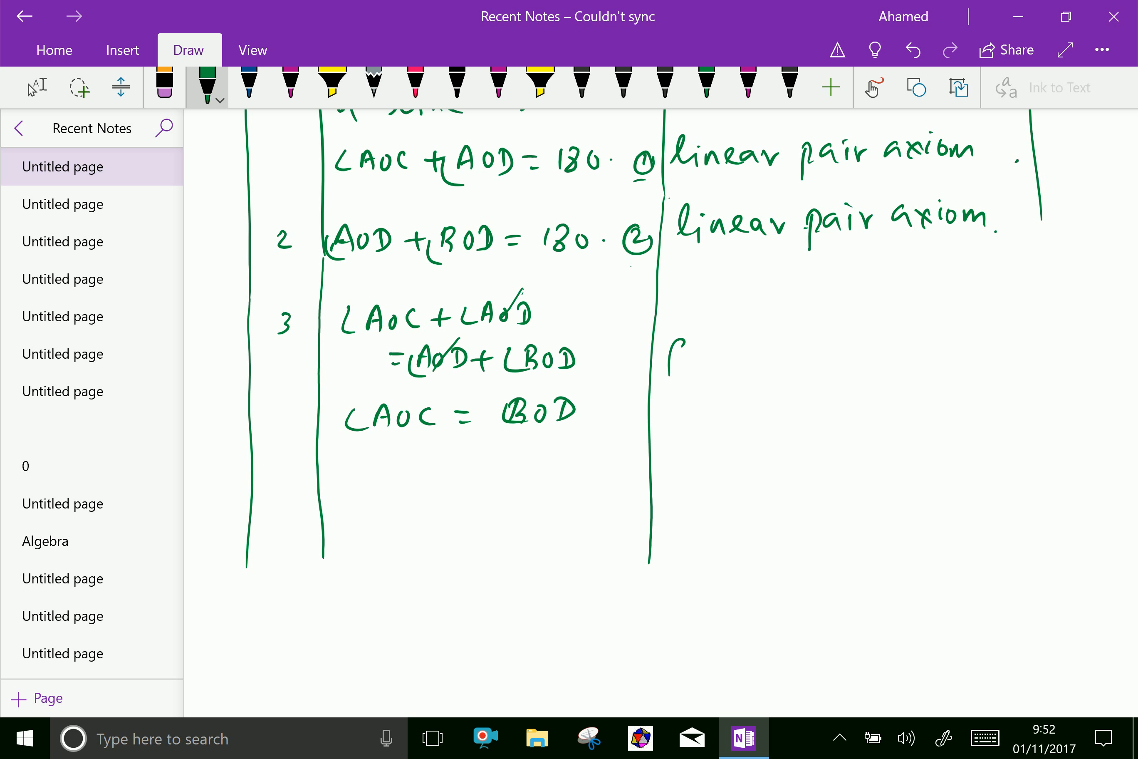
scroll("down", 3)
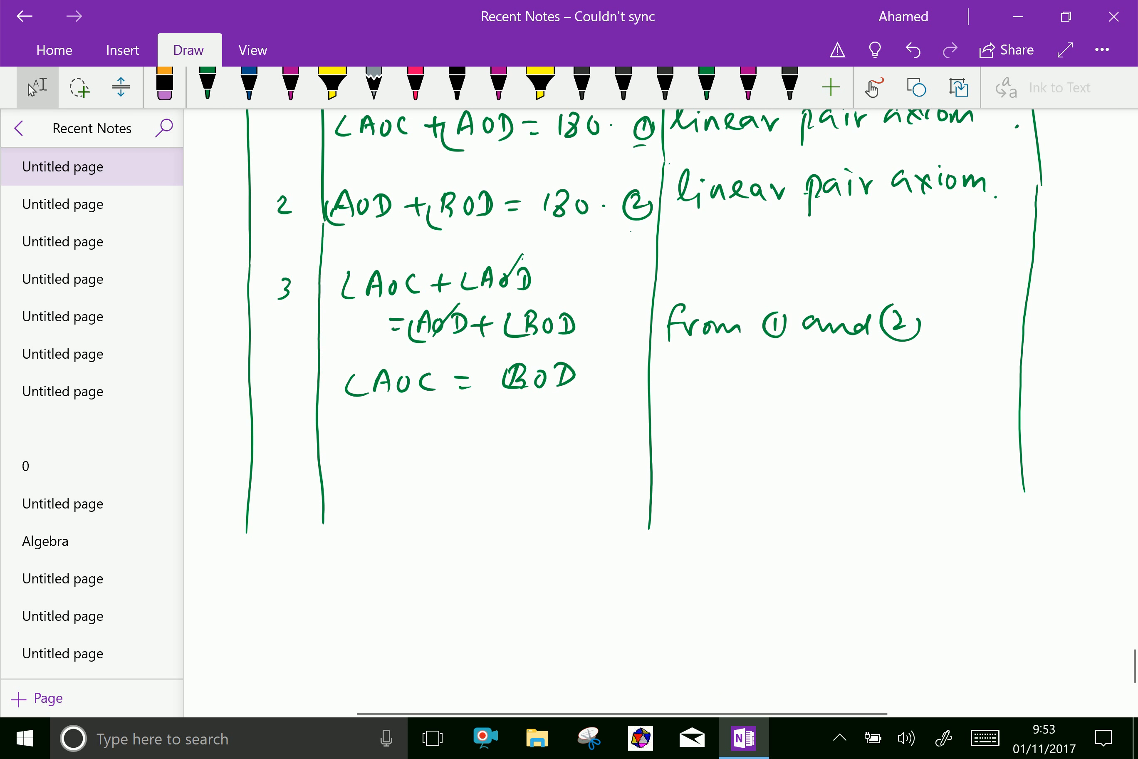
- Write 'Similarly we can prove ∠AOD = ∠BOC' in row 3's Statement column with the green pen
left_click(209, 85)
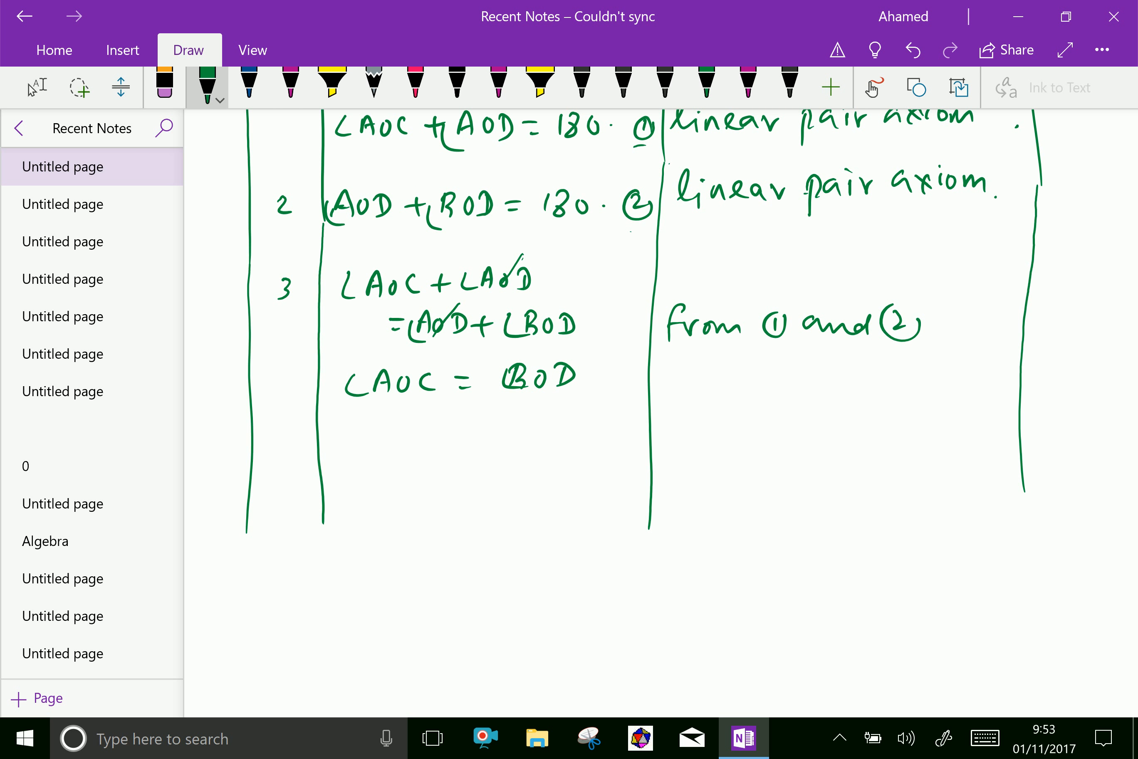
left_click_drag(345, 446, 392, 447)
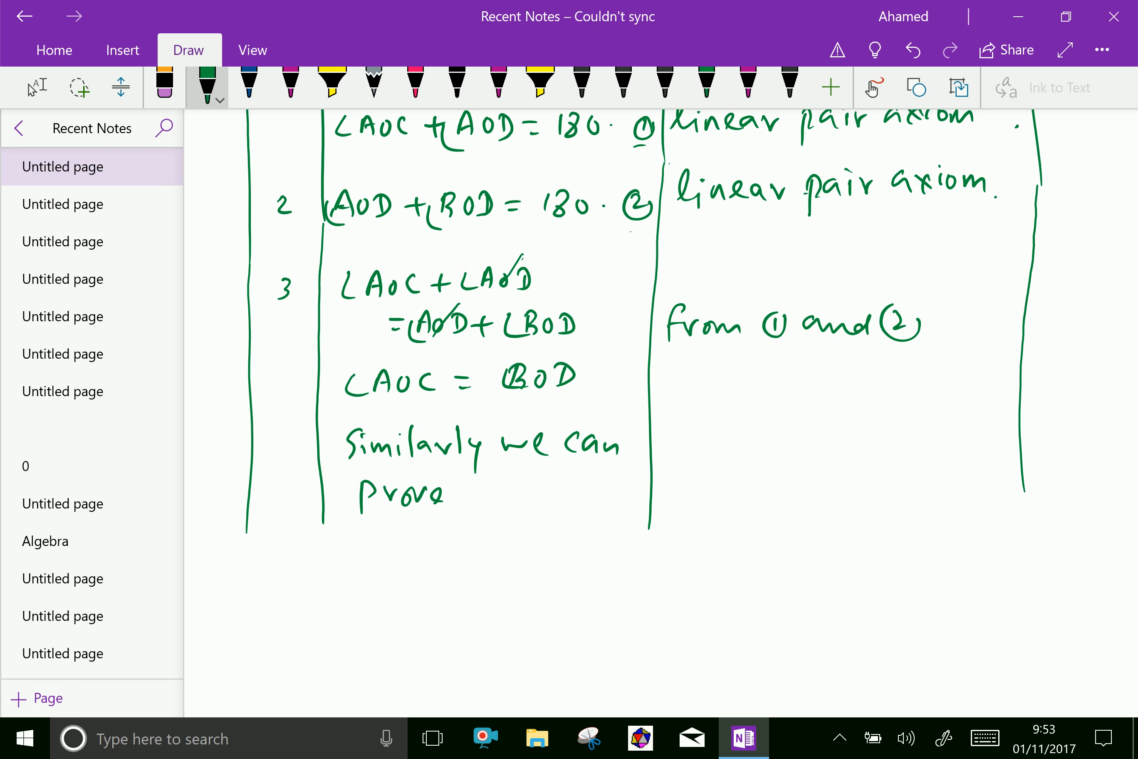
left_click_drag(475, 500, 487, 483)
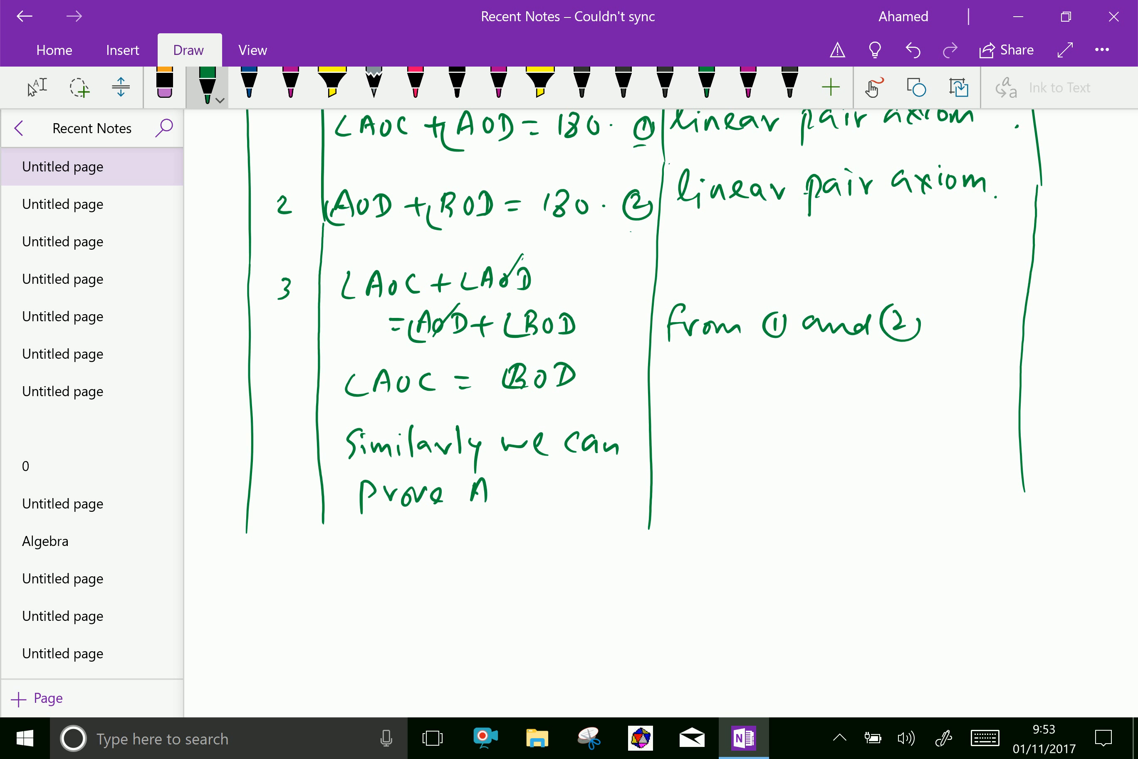
left_click_drag(480, 493, 530, 493)
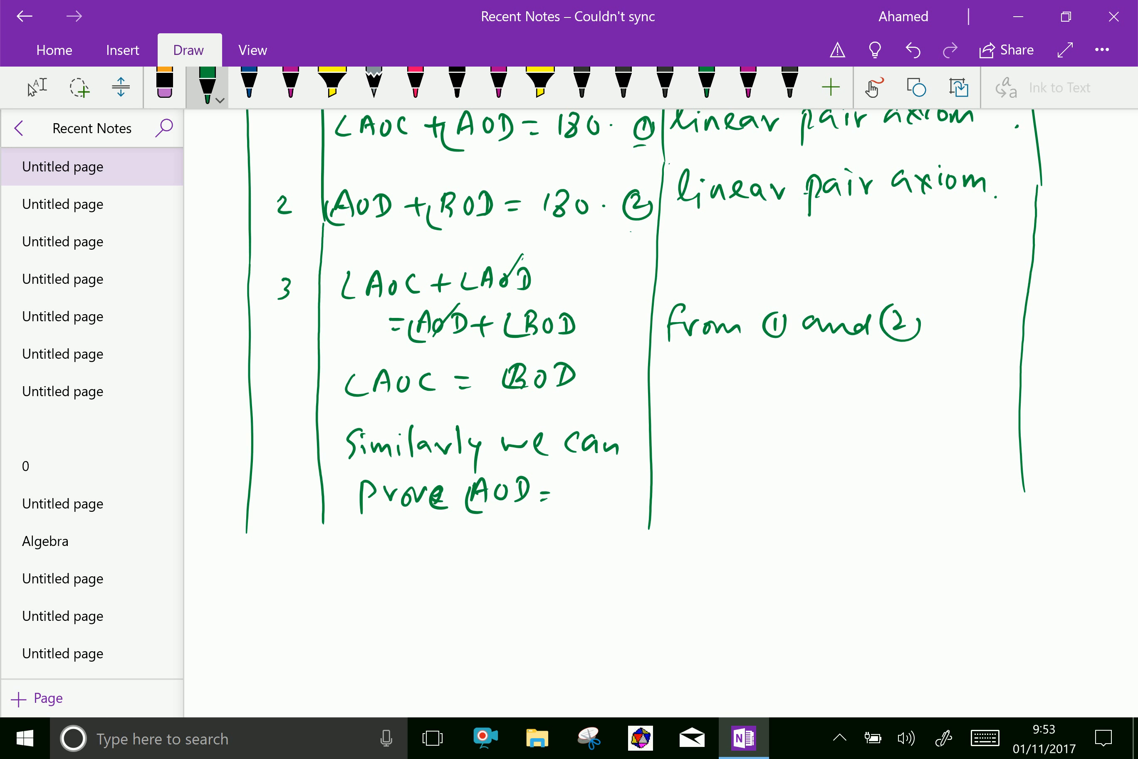
left_click_drag(562, 479, 588, 508)
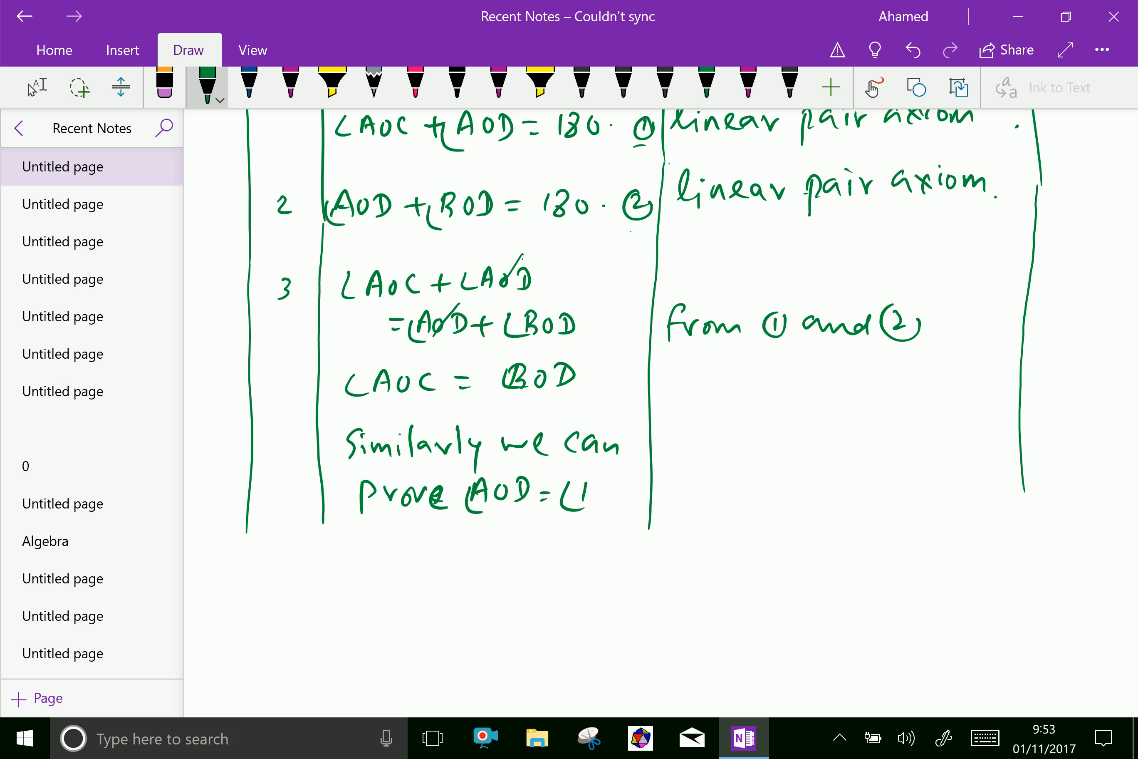
left_click_drag(567, 497, 638, 501)
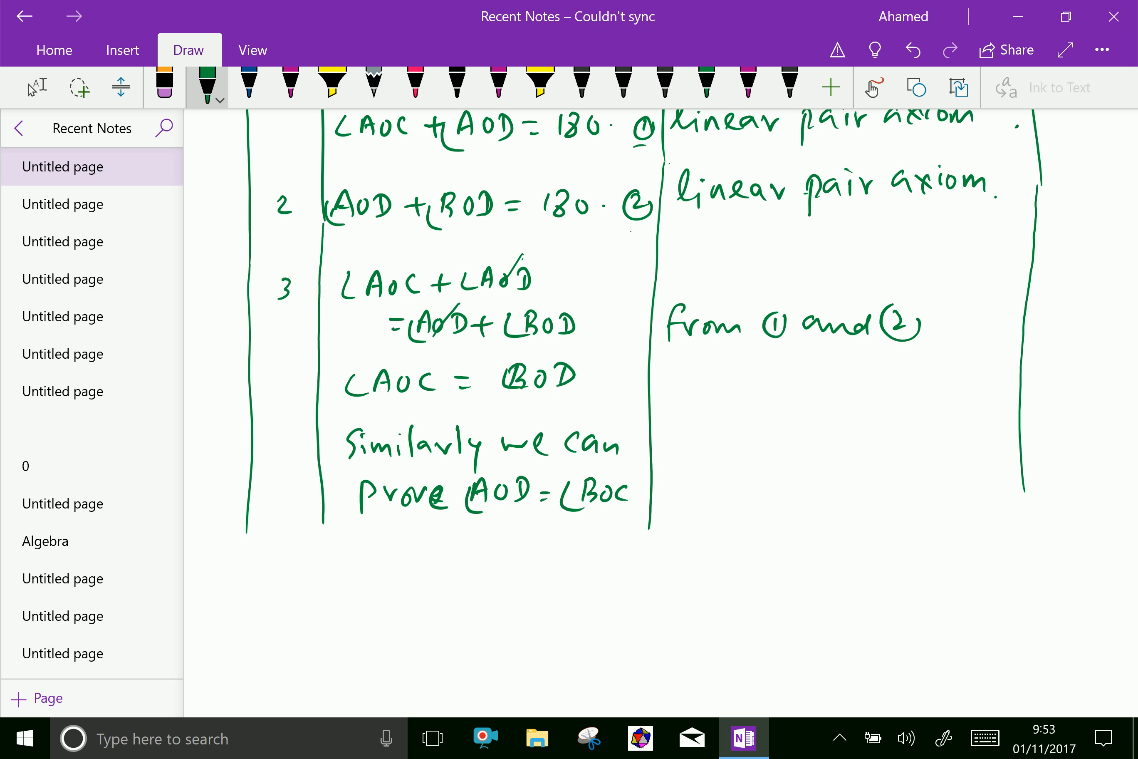
- Write 'Hence proved' in the Reasons column to conclude the proof
left_click_drag(701, 440, 700, 471)
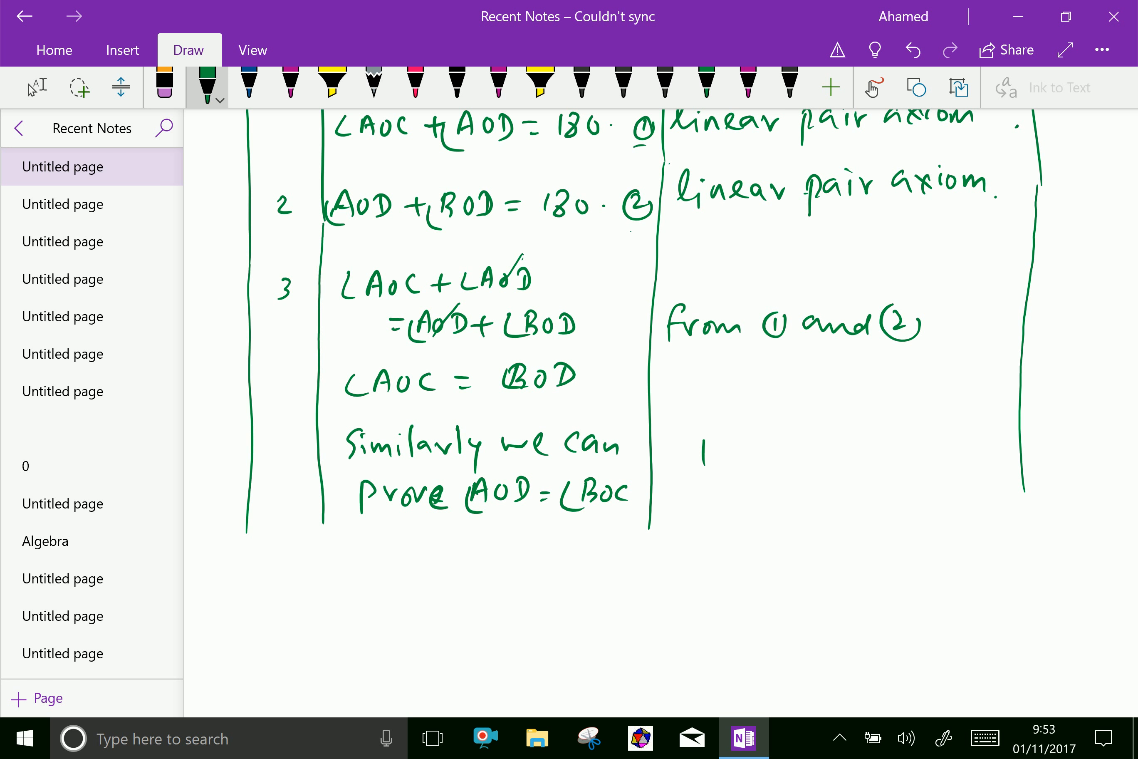
left_click_drag(704, 450, 813, 465)
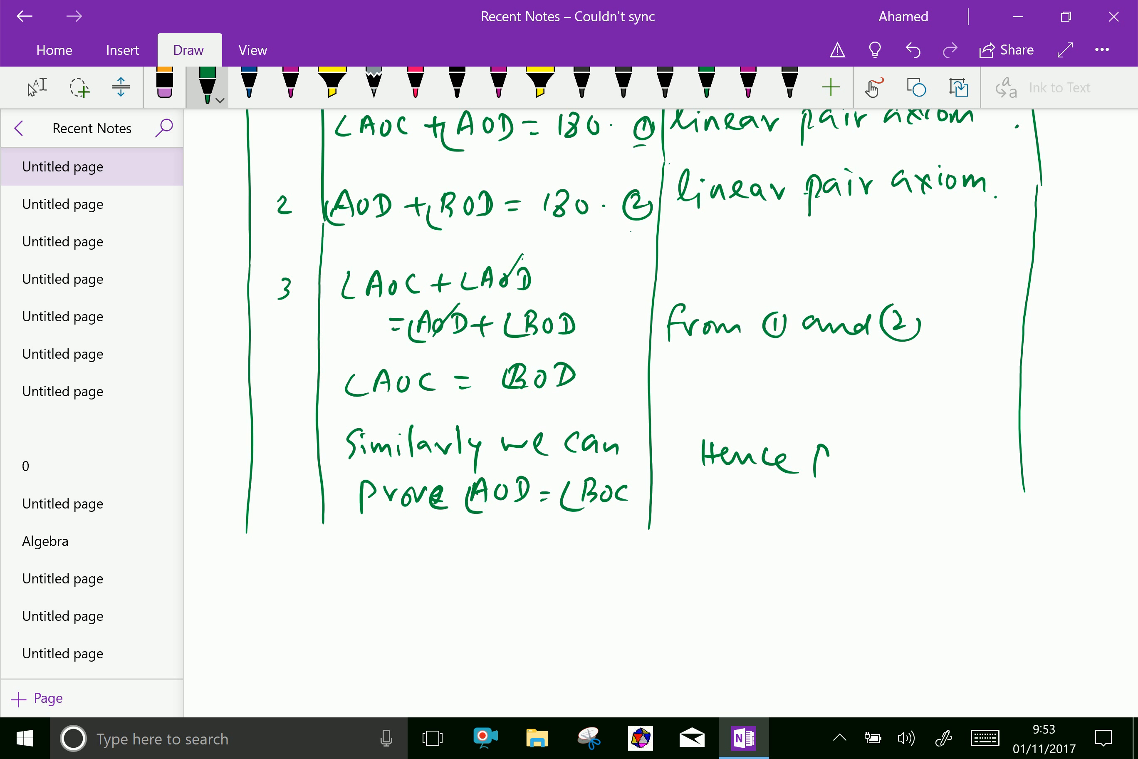
left_click_drag(820, 453, 936, 453)
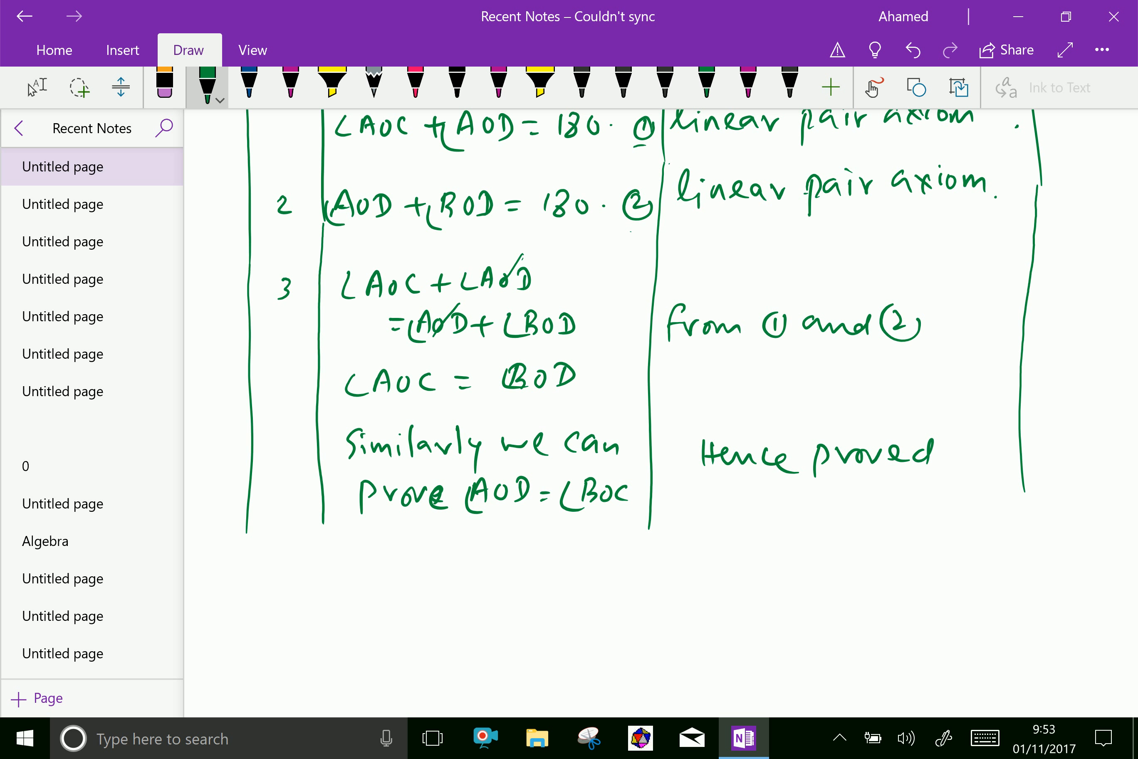